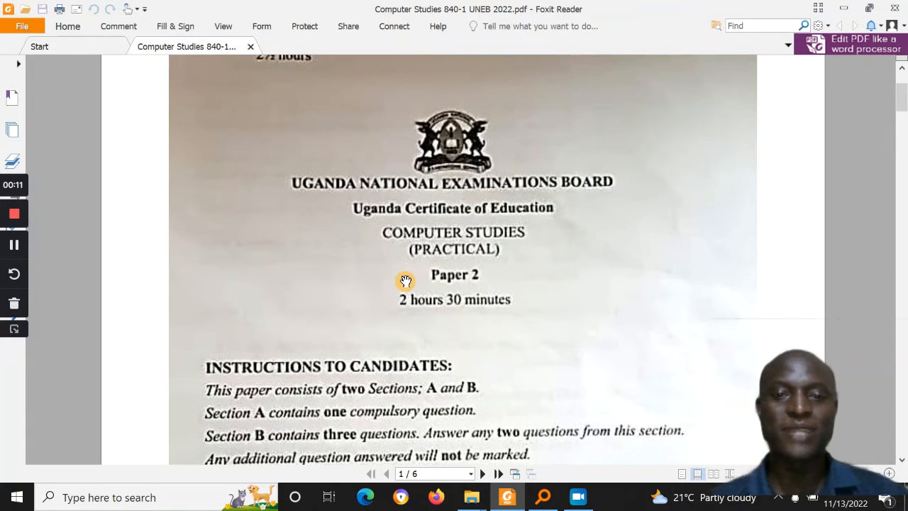
Page through the Computer Studies exam PDF from the cover down to question 3's student data table.
scroll(down, 3)
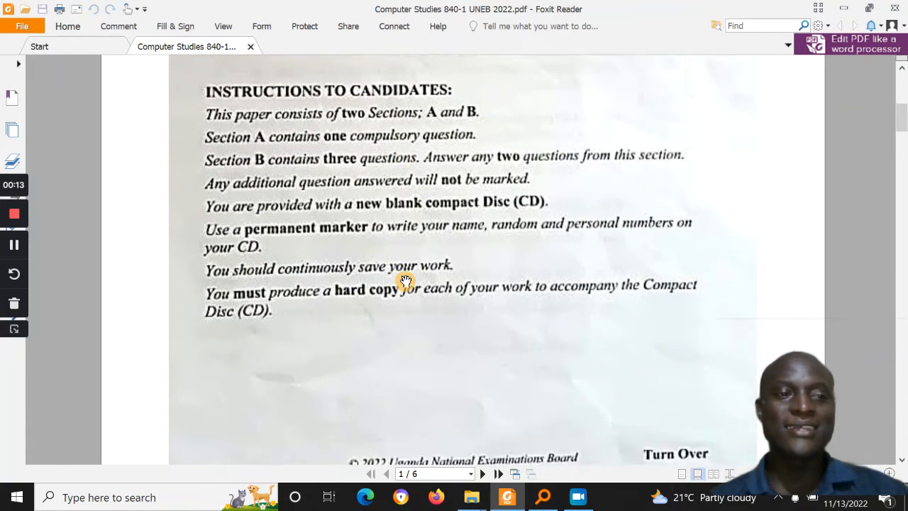
scroll(down, 3)
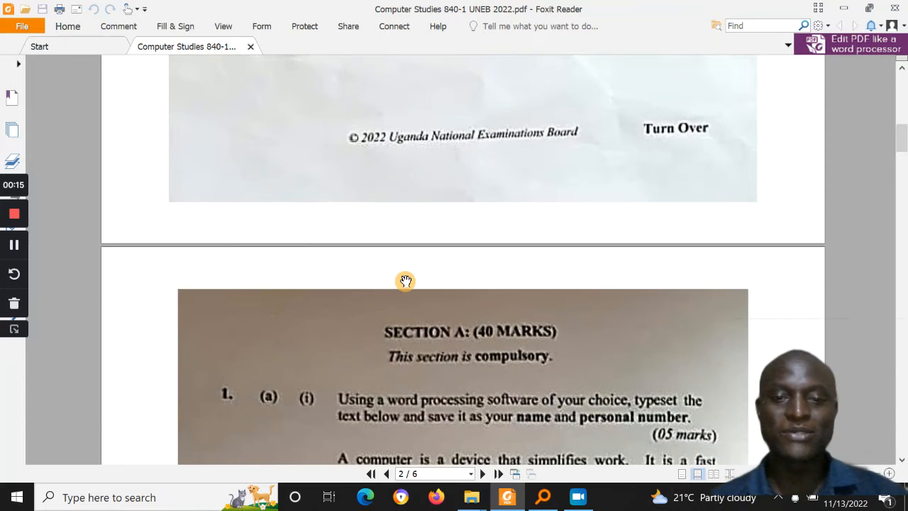
scroll(down, 3)
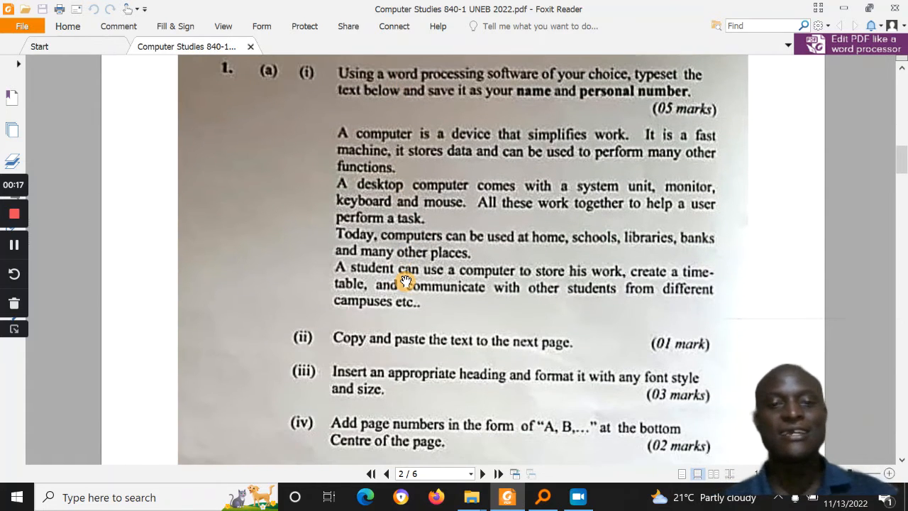
scroll(down, 3)
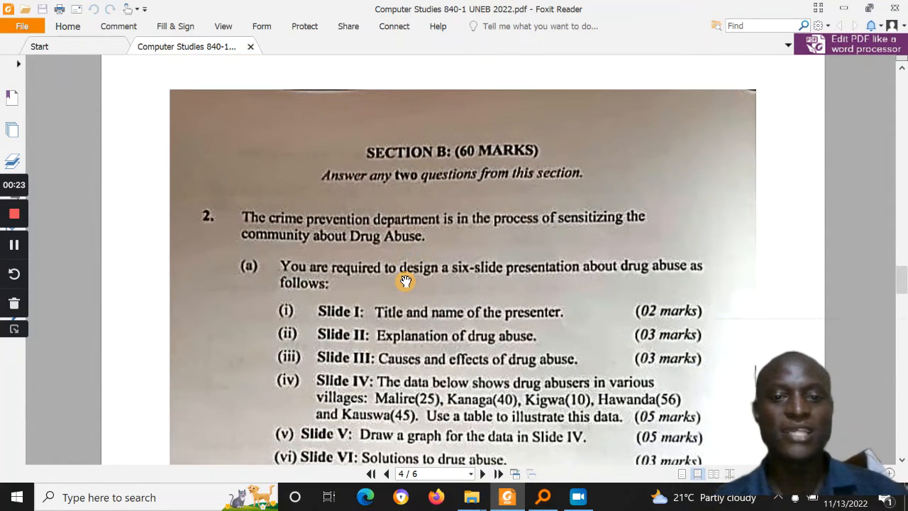
scroll(down, 3)
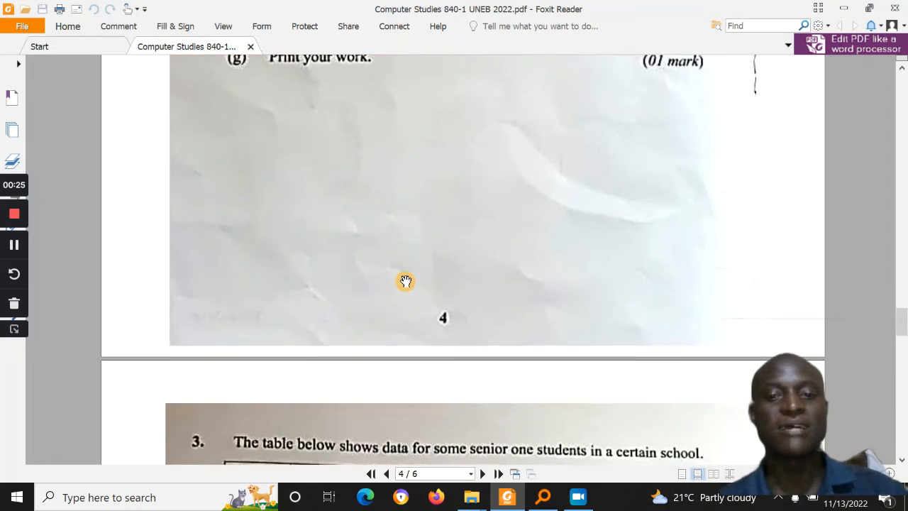
scroll(down, 3)
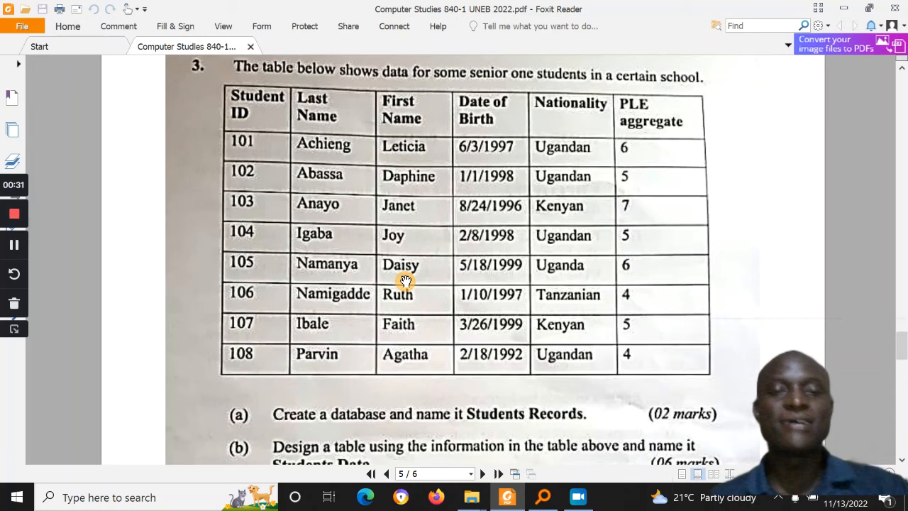
mouse_move(567, 325)
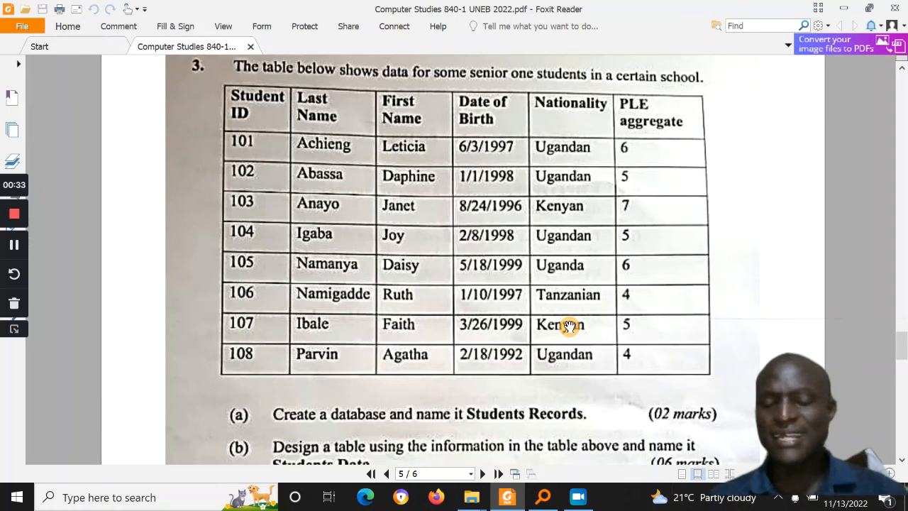
scroll(down, 3)
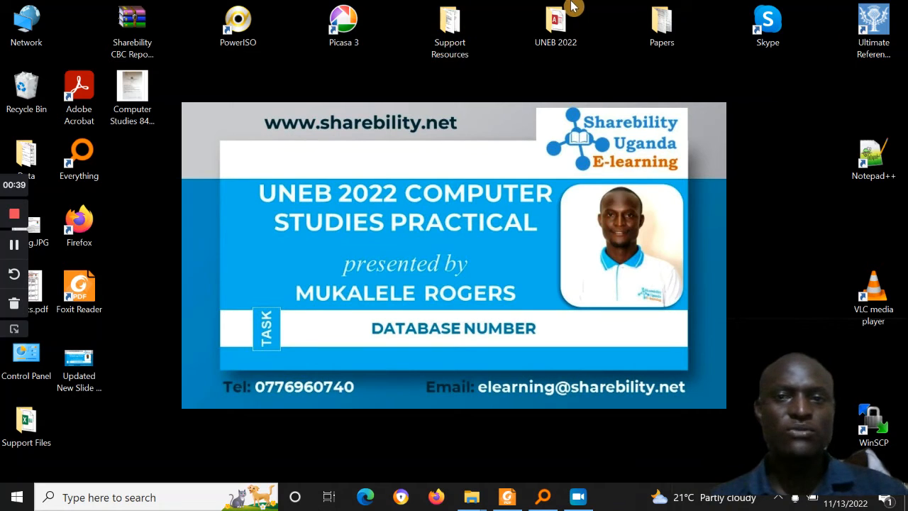
Open Students Records.accdb from the UNEB 2022 folder and show its Students Data table.
double_click(556, 22)
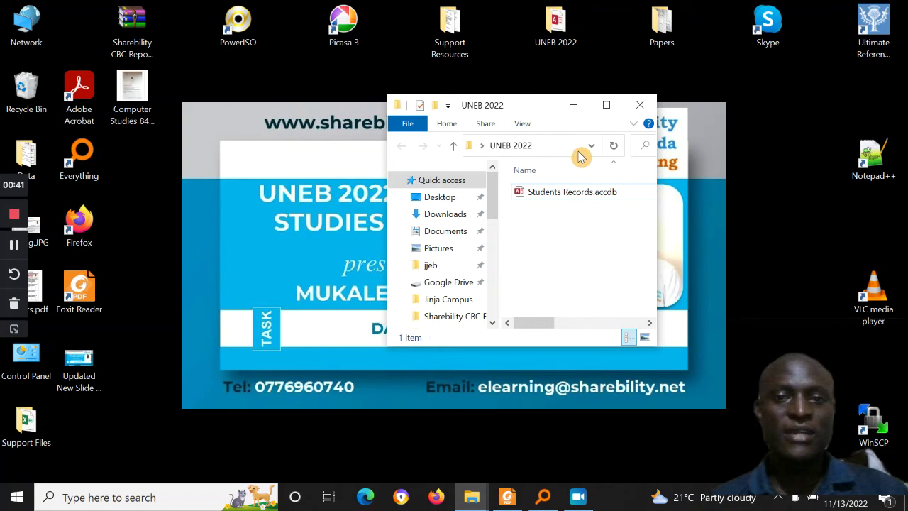
click(573, 191)
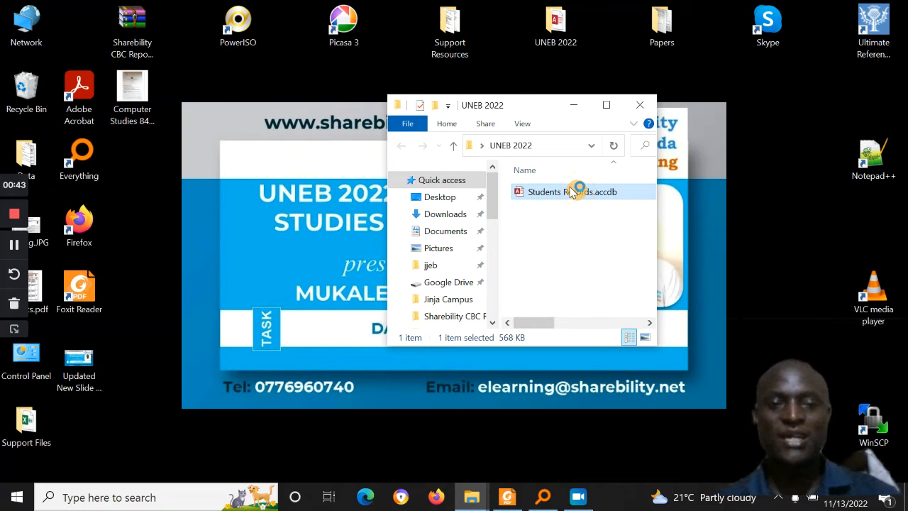
double_click(570, 191)
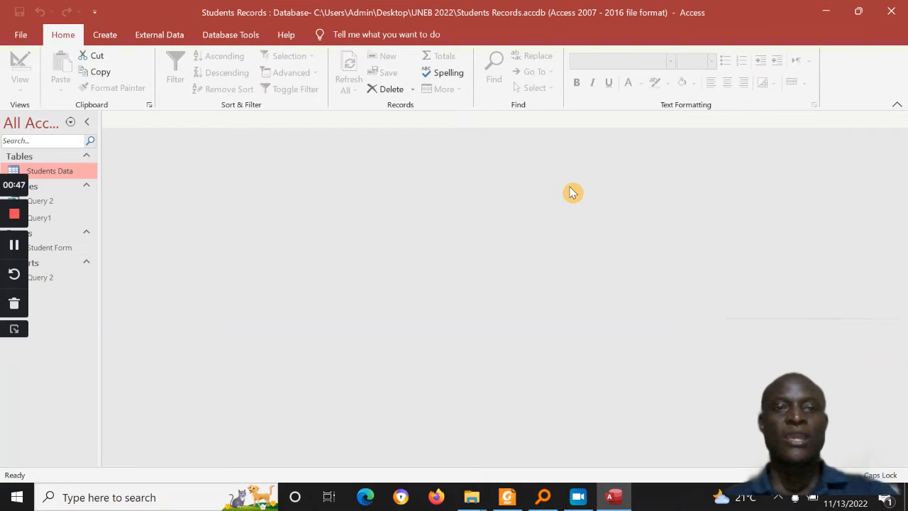
mouse_move(355, 328)
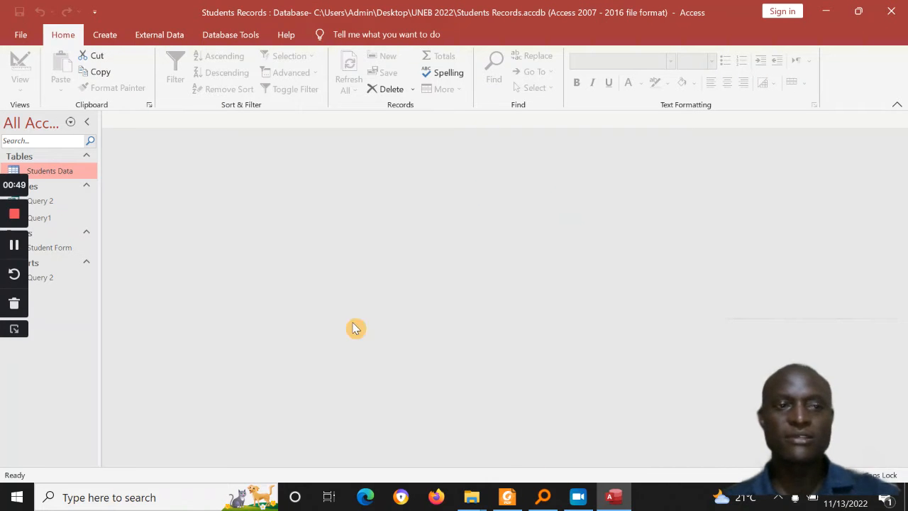
double_click(50, 171)
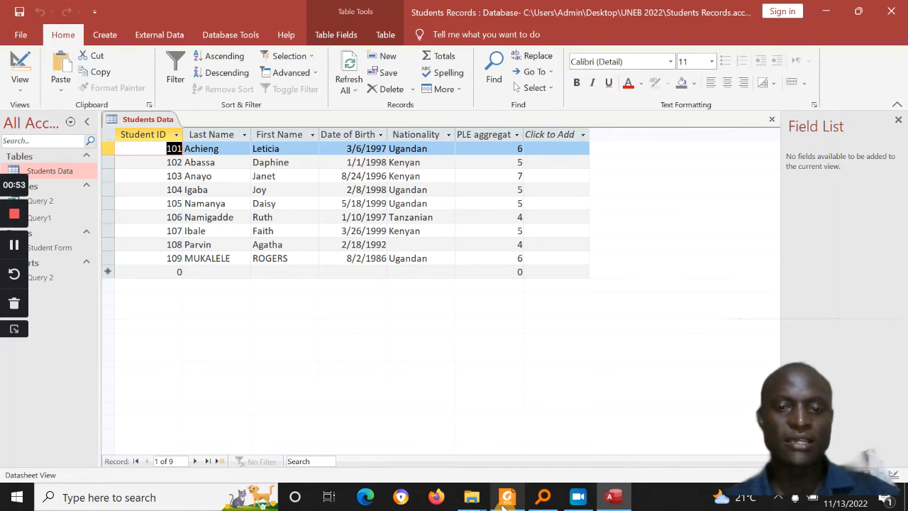
Read question 3's tasks (a) to (g) in the exam PDF, then return to the Students Data table.
click(507, 497)
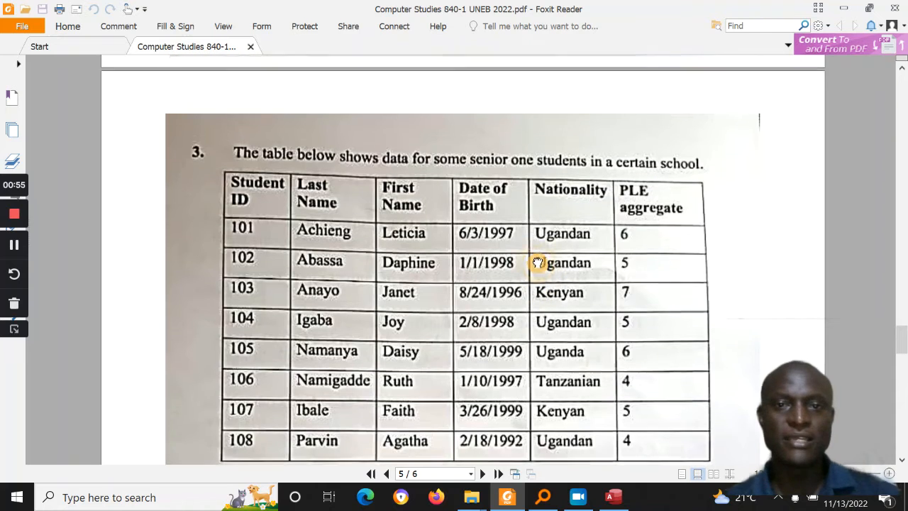
scroll(down, 3)
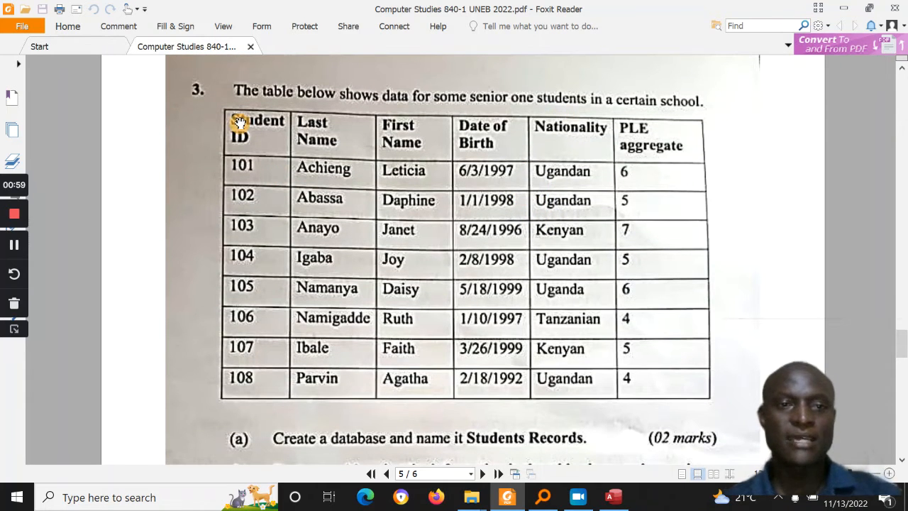
mouse_move(247, 377)
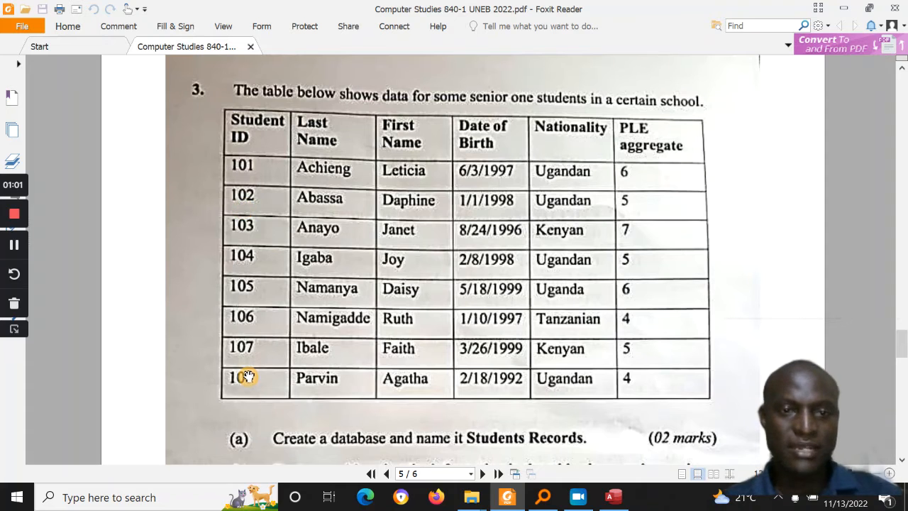
mouse_move(399, 181)
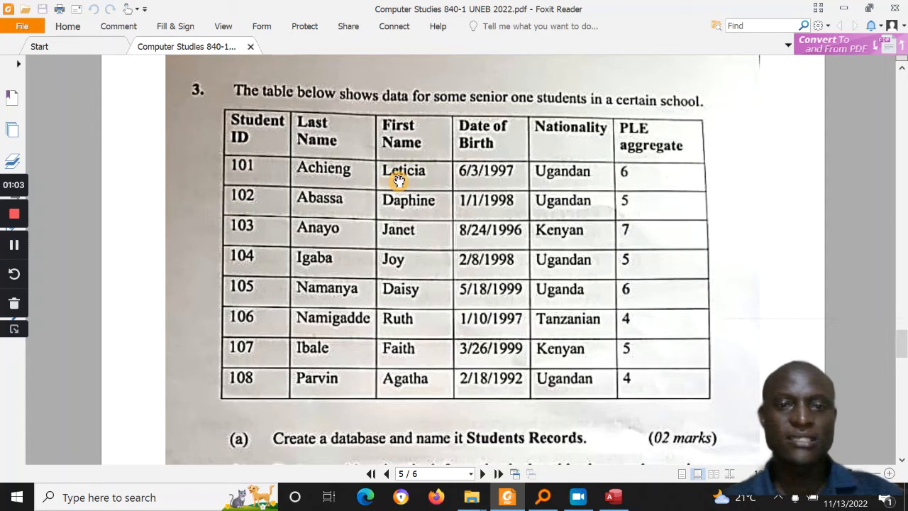
mouse_move(496, 167)
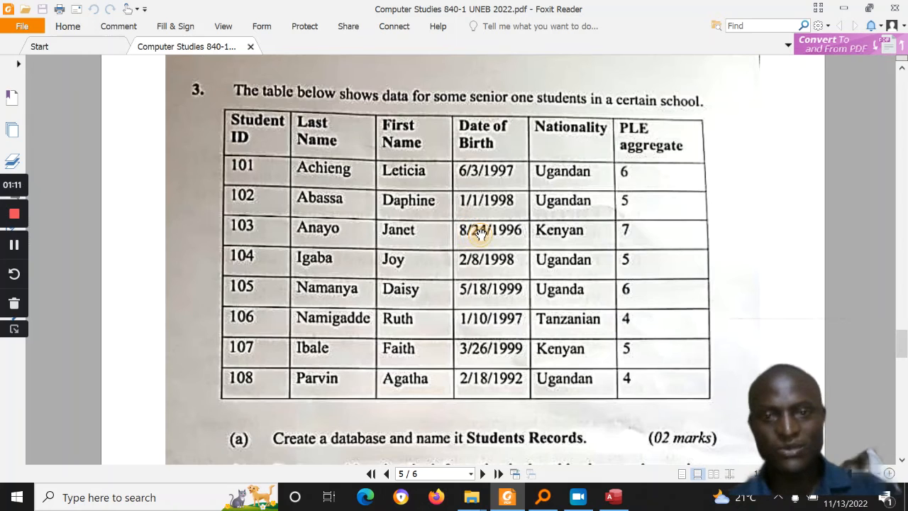
mouse_move(459, 233)
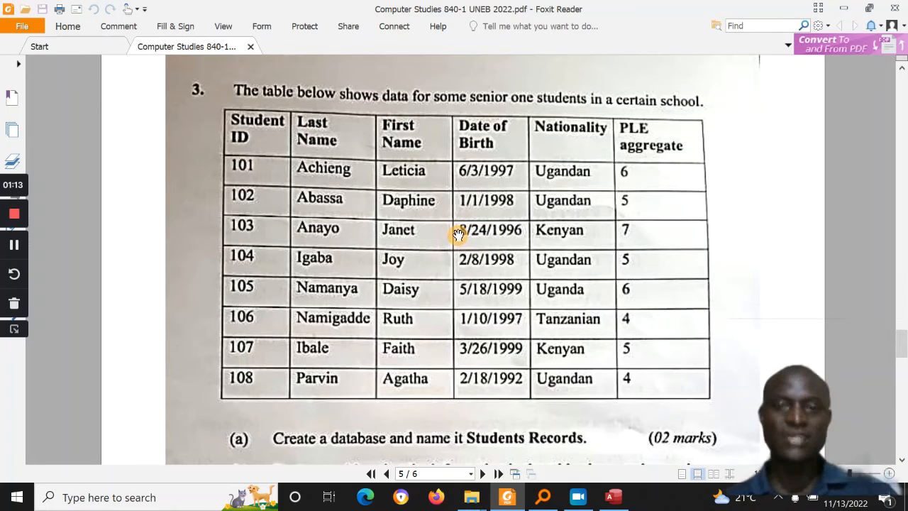
mouse_move(636, 338)
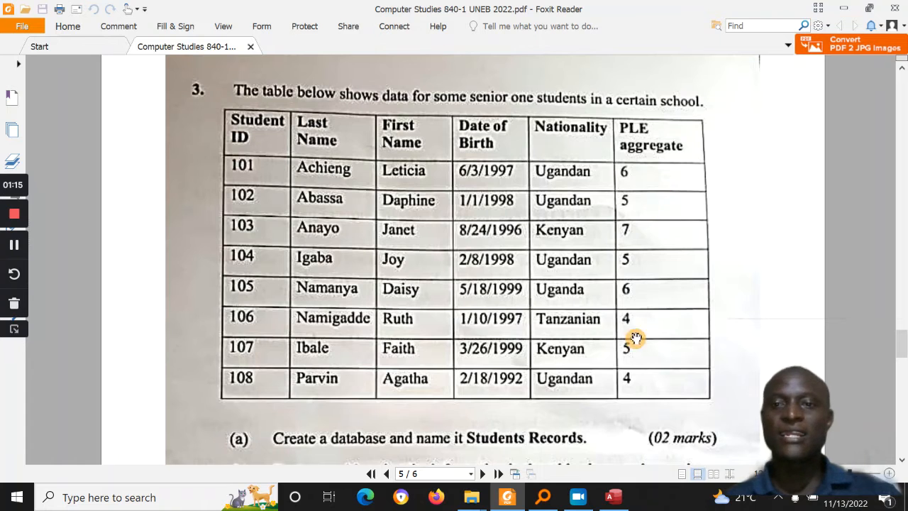
scroll(down, 3)
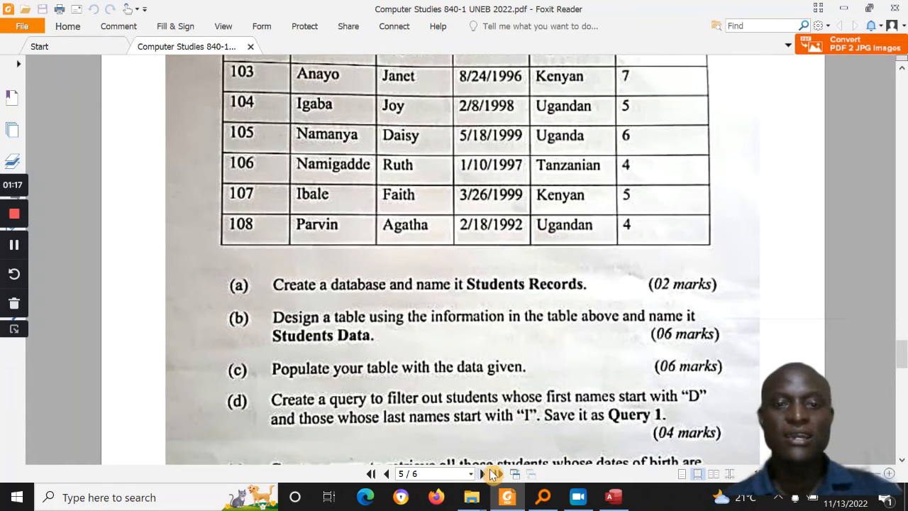
mouse_move(410, 324)
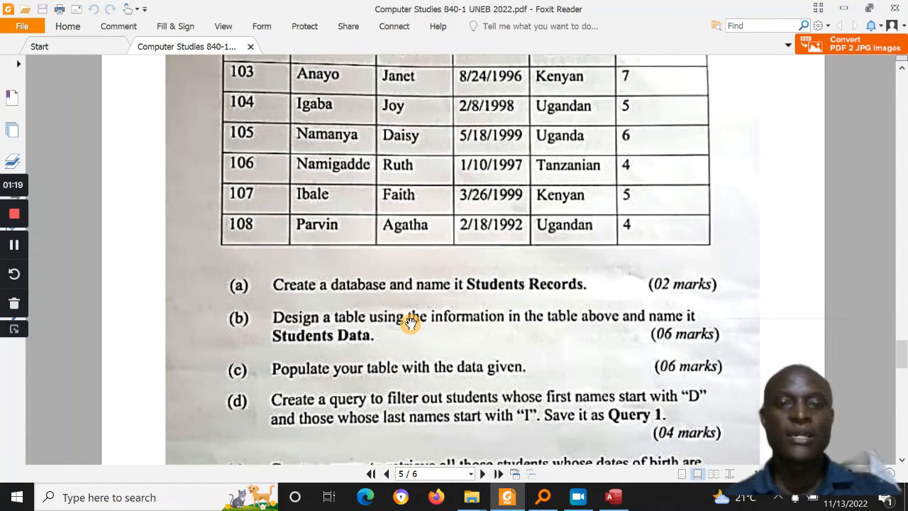
mouse_move(434, 297)
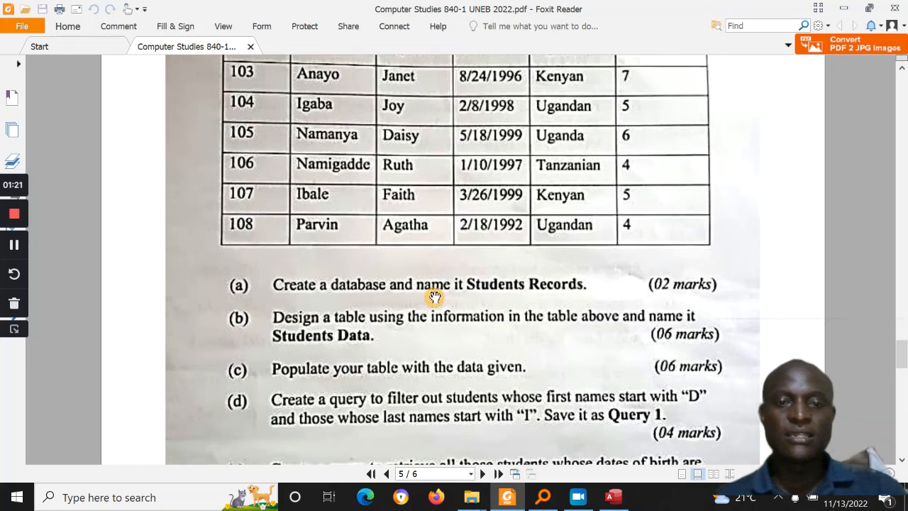
mouse_move(341, 346)
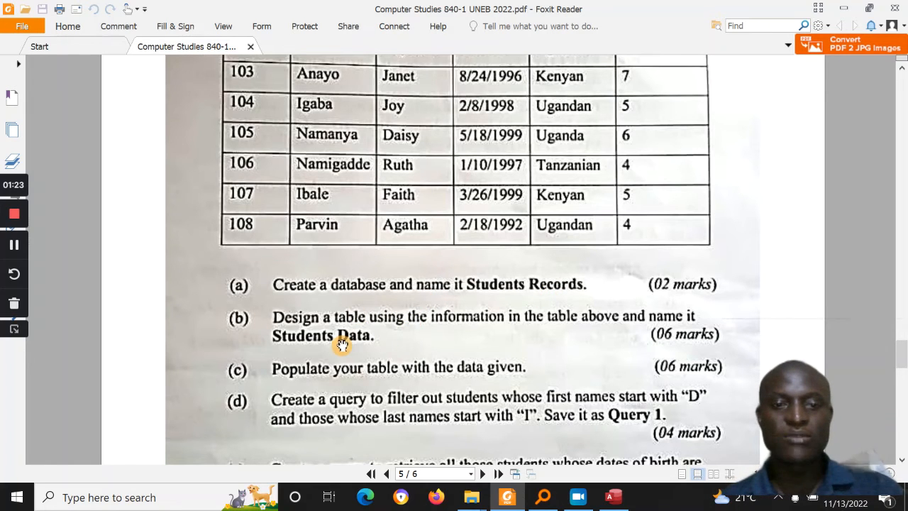
scroll(down, 3)
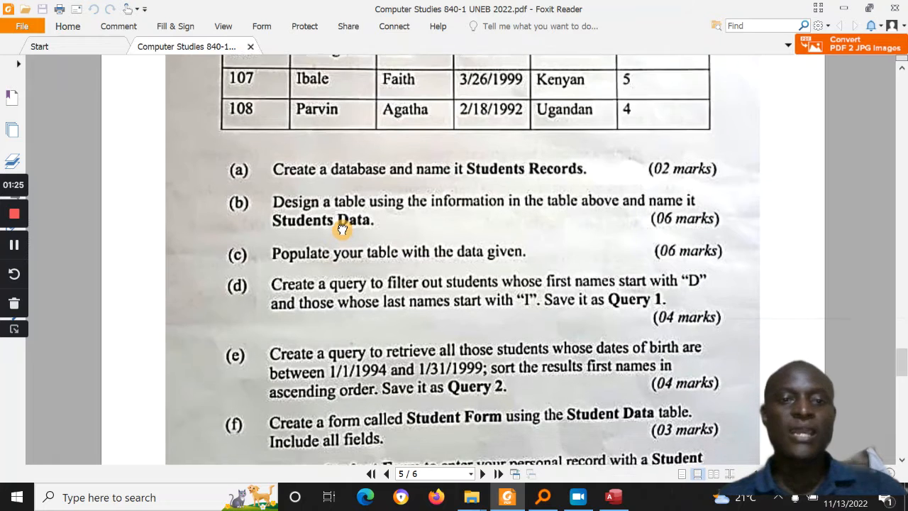
scroll(down, 3)
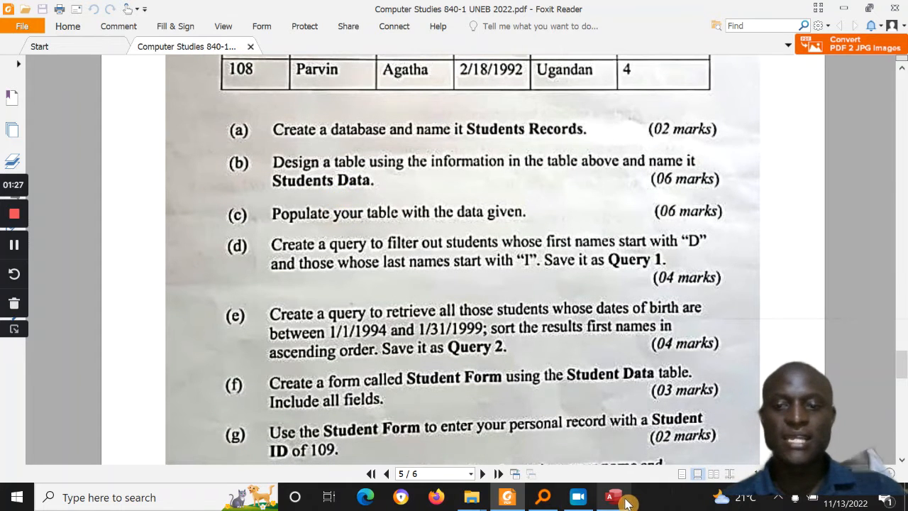
click(613, 496)
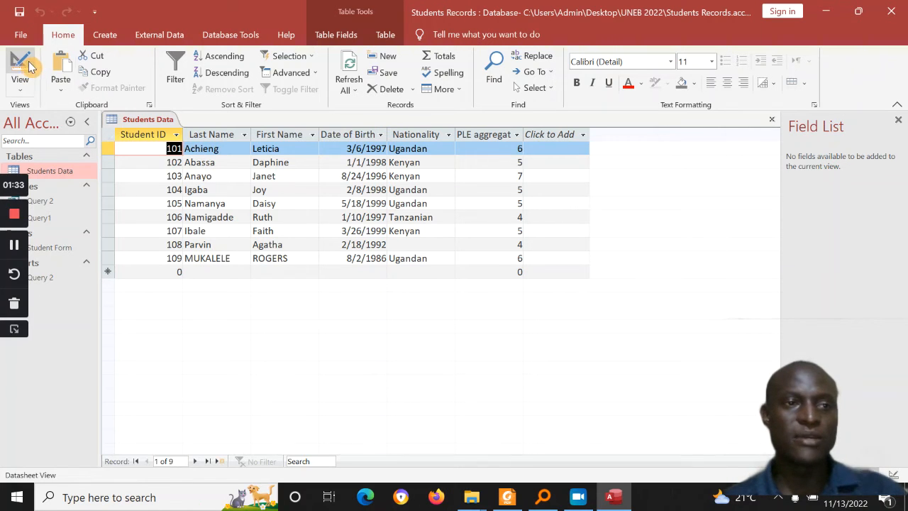
Start the Lookup Wizard on Students Data's Nationality field, checking the paper for nationality values.
click(20, 69)
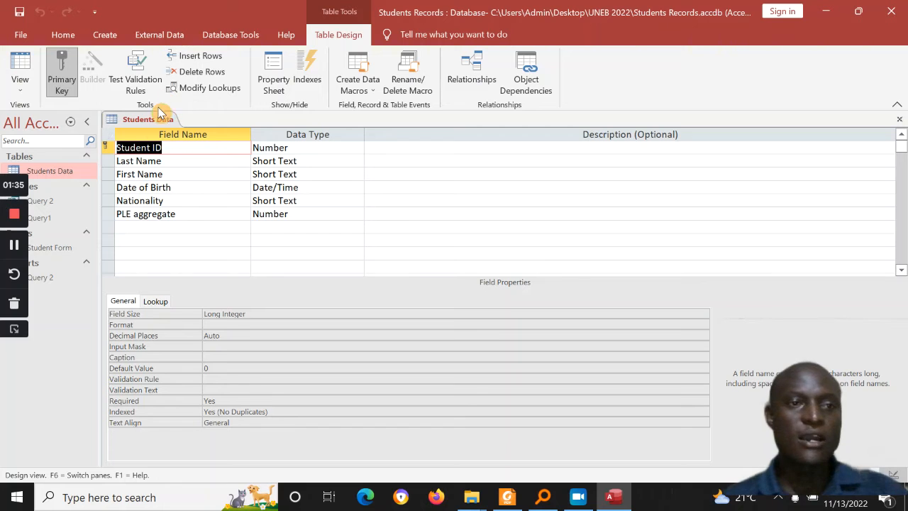
click(298, 148)
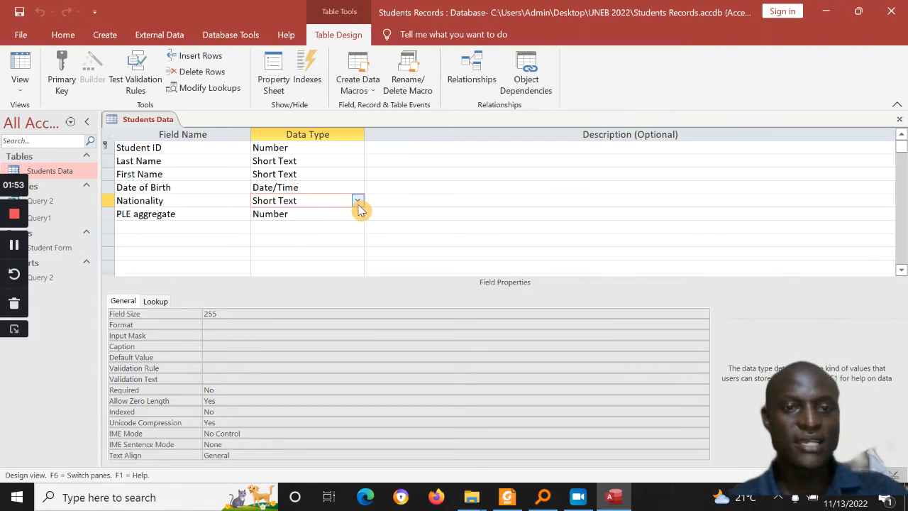
click(358, 200)
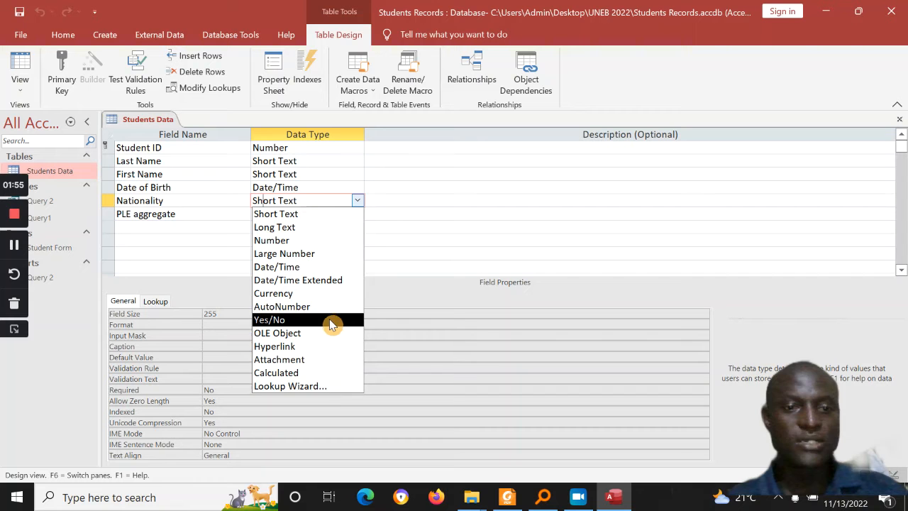
click(290, 386)
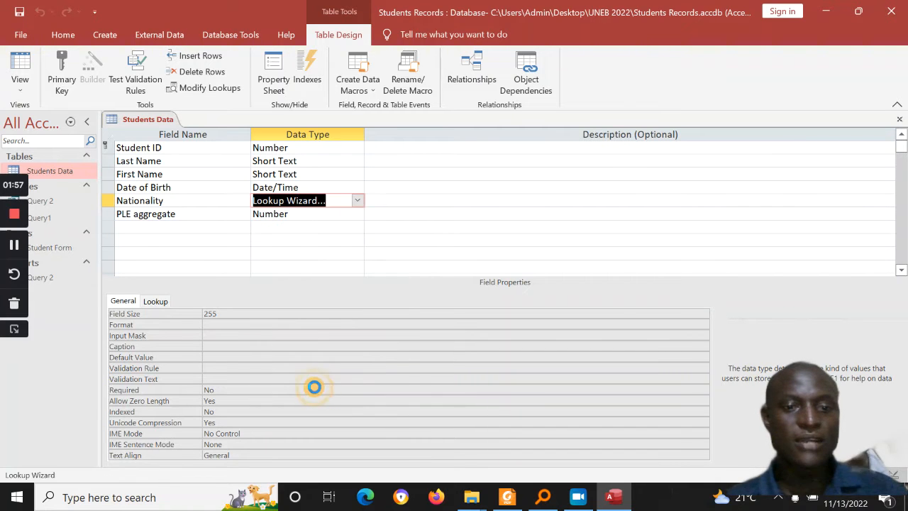
click(507, 497)
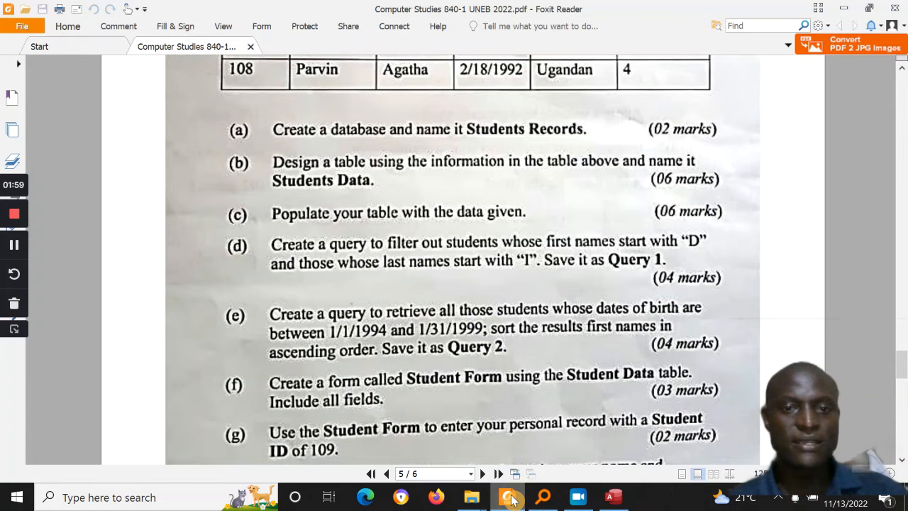
scroll(up, 3)
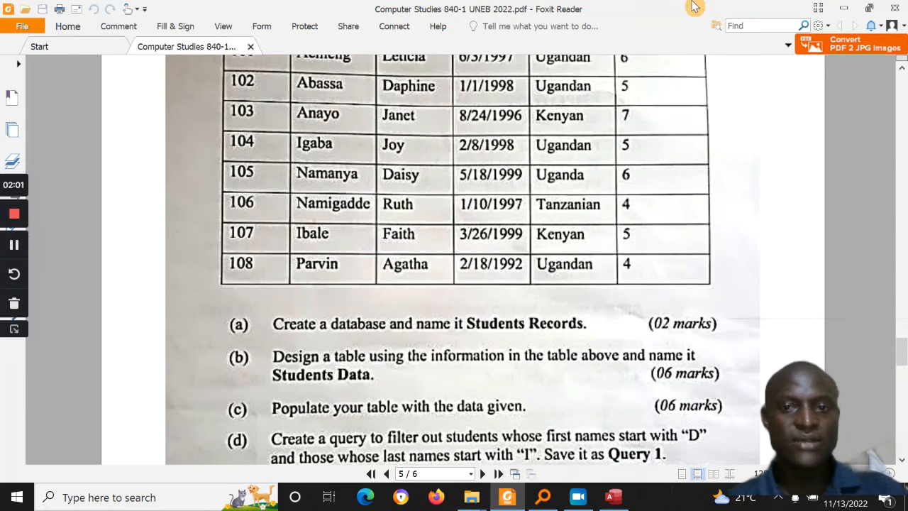
mouse_move(817, 16)
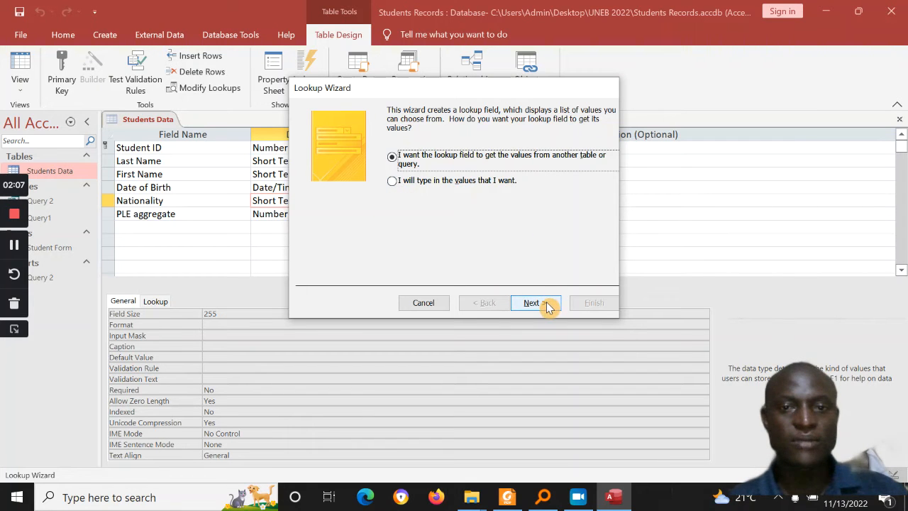
Finish the Nationality lookup with typed values Ugandan, Kenyan and Tanzanian.
click(391, 180)
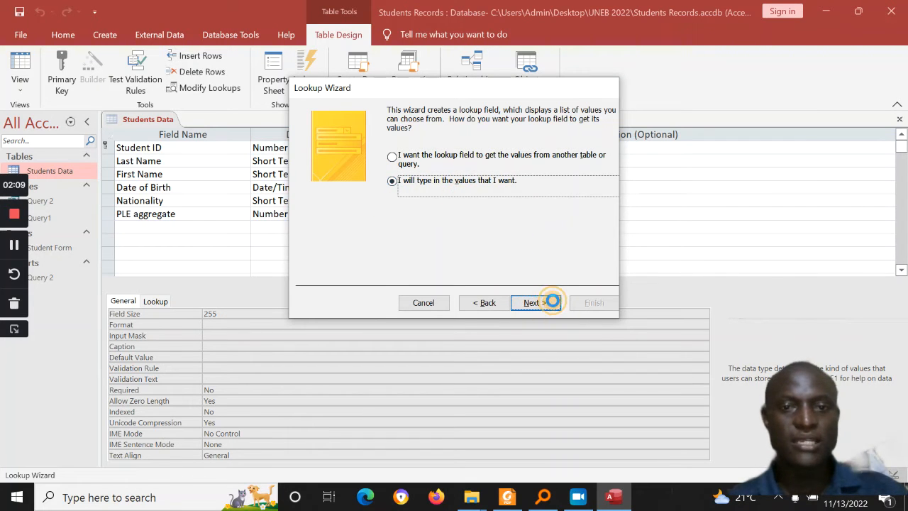
click(531, 303)
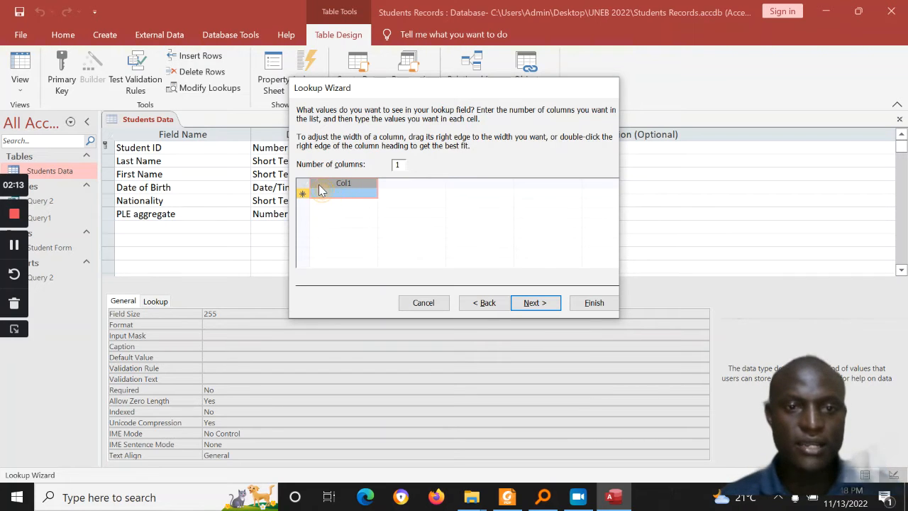
text(UGAND)
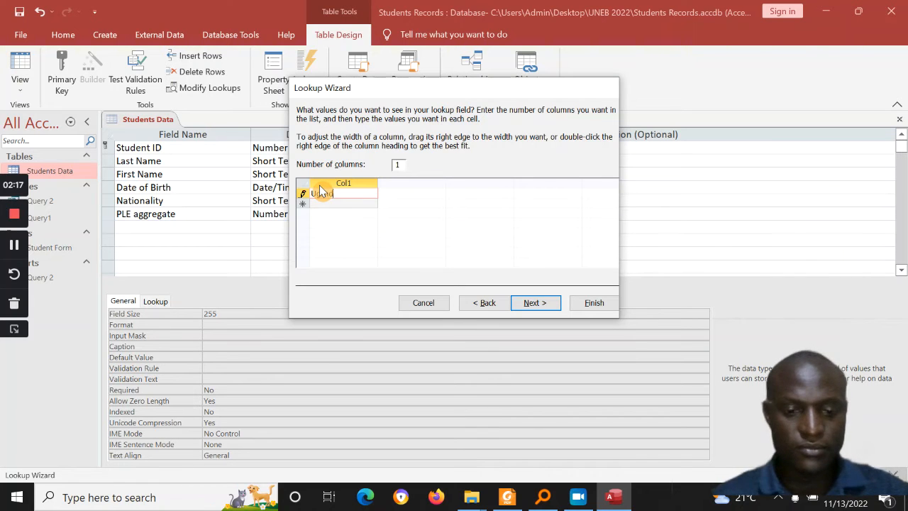
text(Ugandan)
text(Tan)
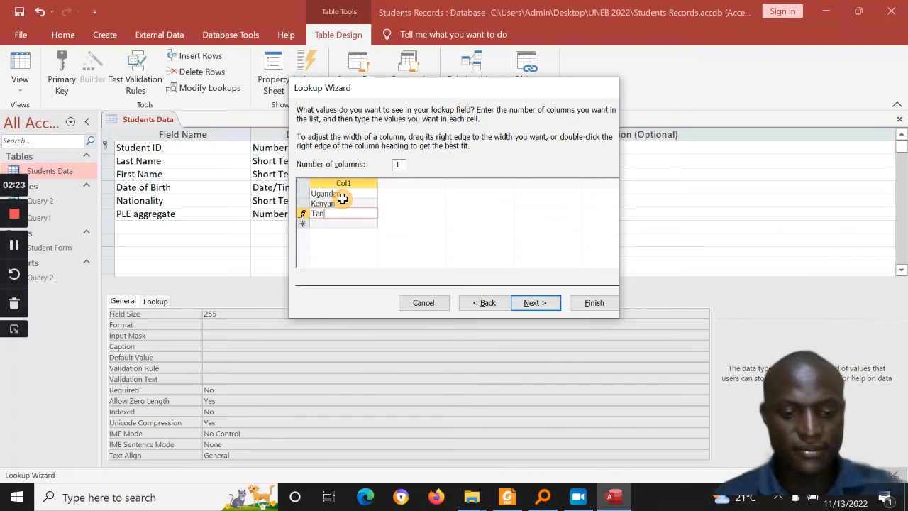
text(zania)
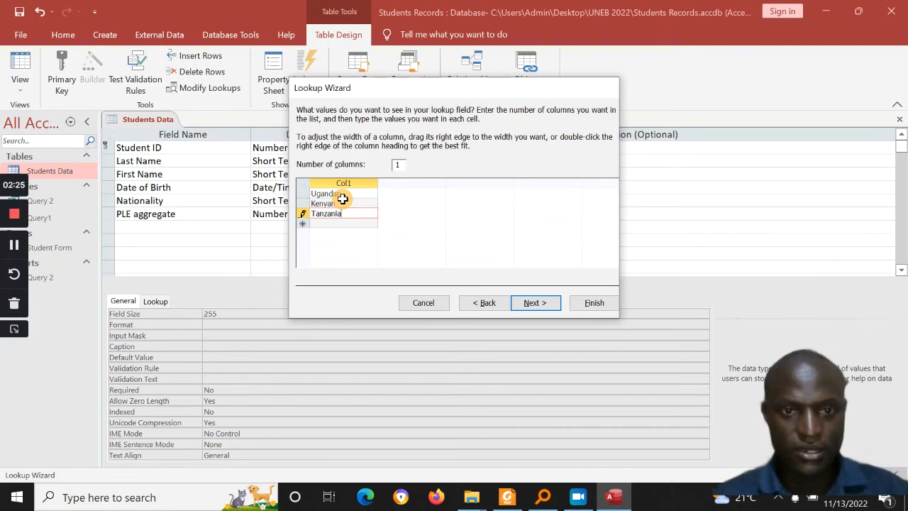
click(535, 302)
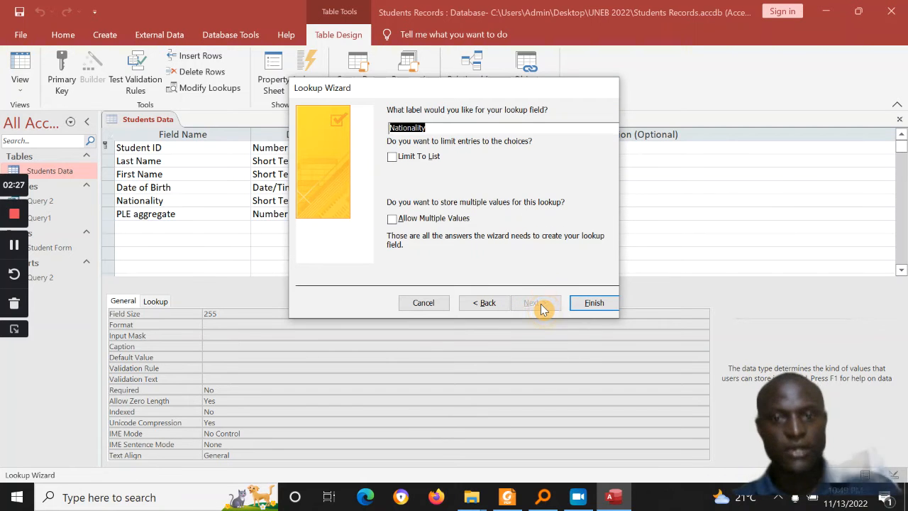
click(594, 302)
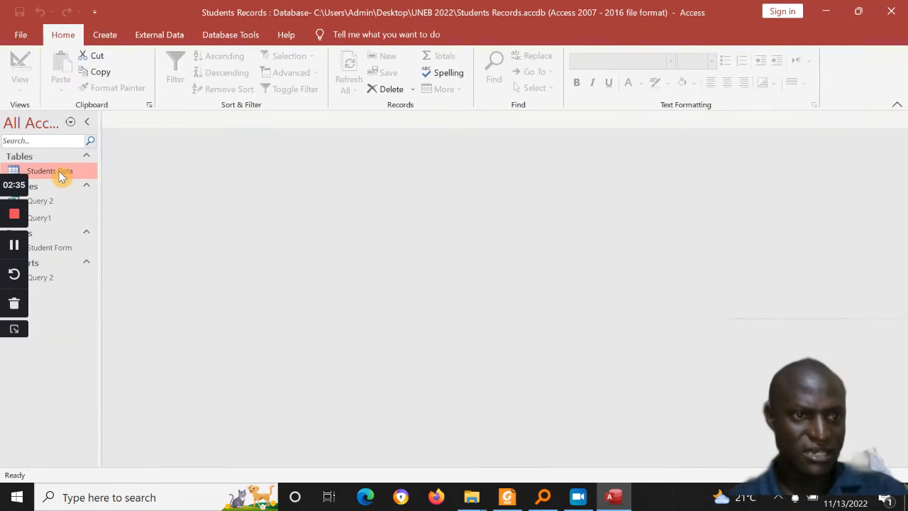
Reopen the Students Data table and bring up the paper's student table for IDs 101 to 108.
double_click(41, 170)
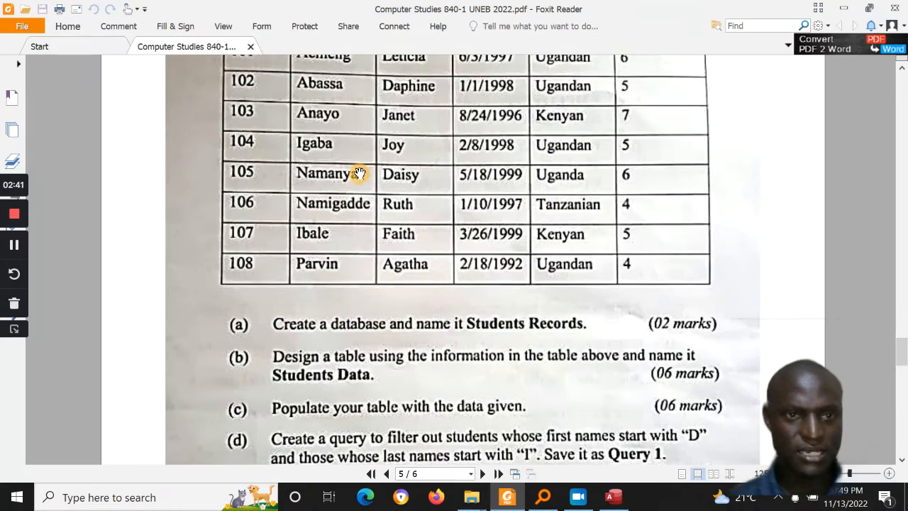
scroll(up, 3)
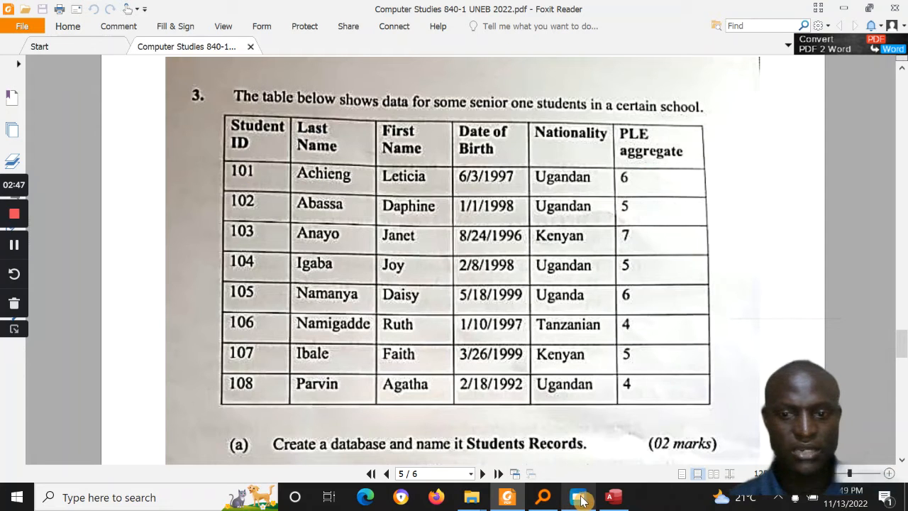
Set record 108's Nationality to Ugandan in the datasheet and close the Students Data table.
click(613, 497)
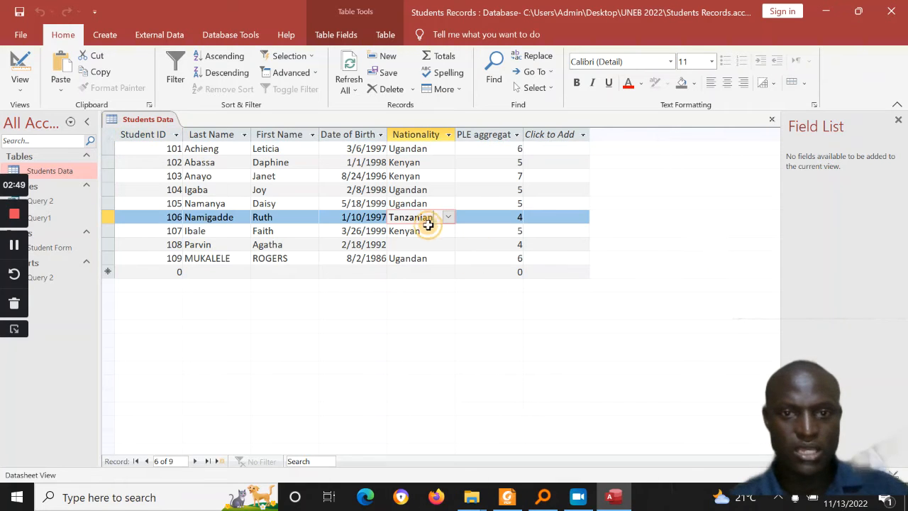
click(448, 244)
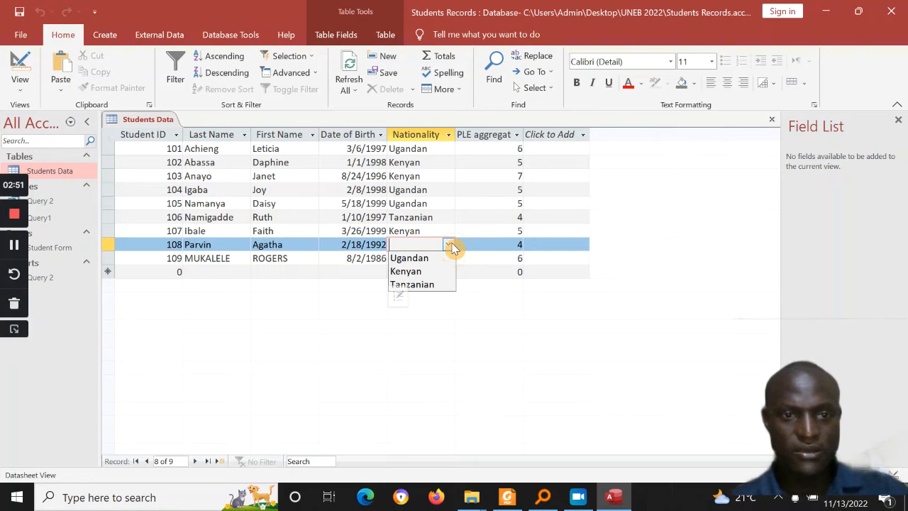
click(506, 496)
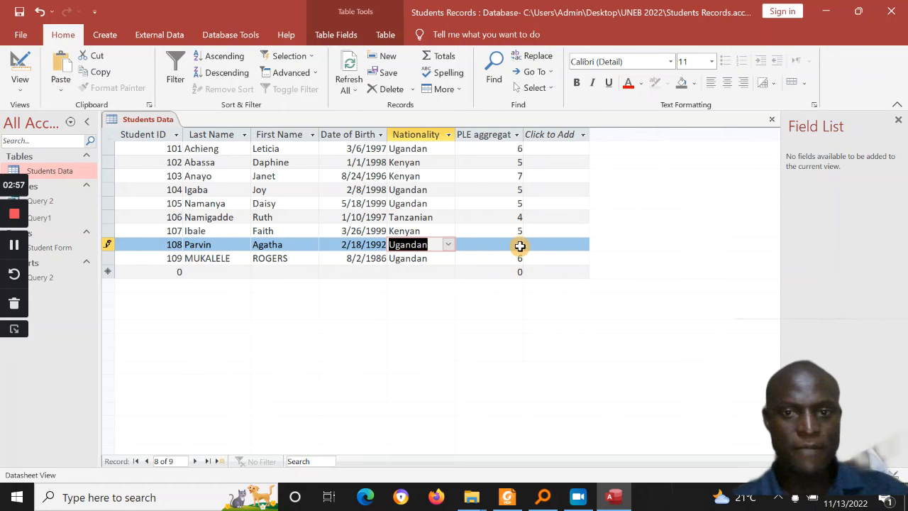
click(520, 244)
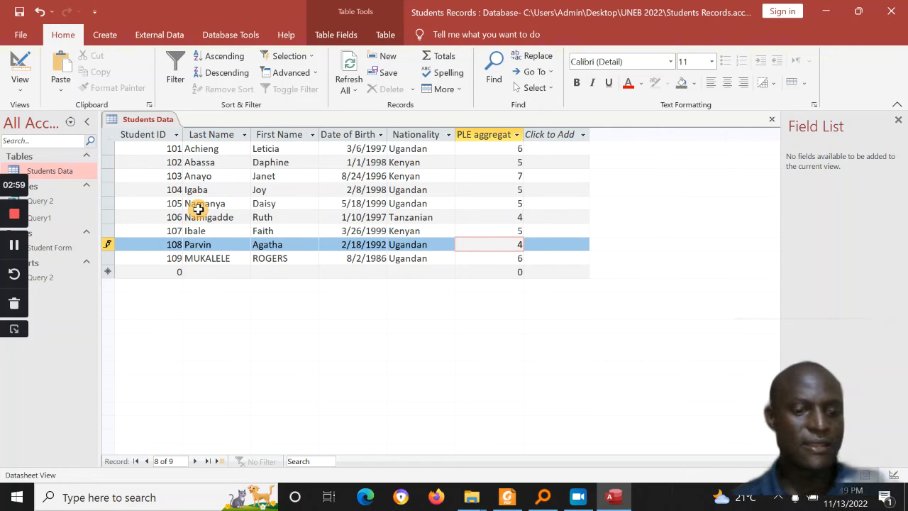
right_click(148, 119)
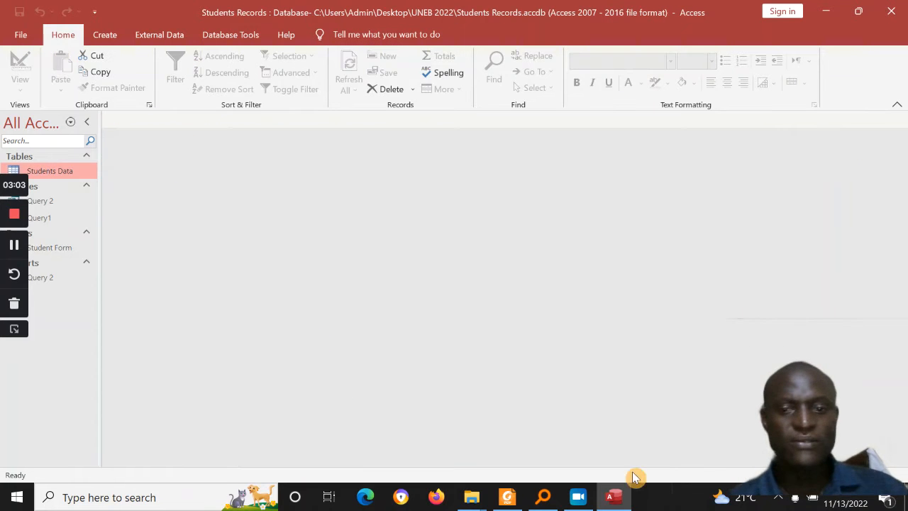
click(507, 497)
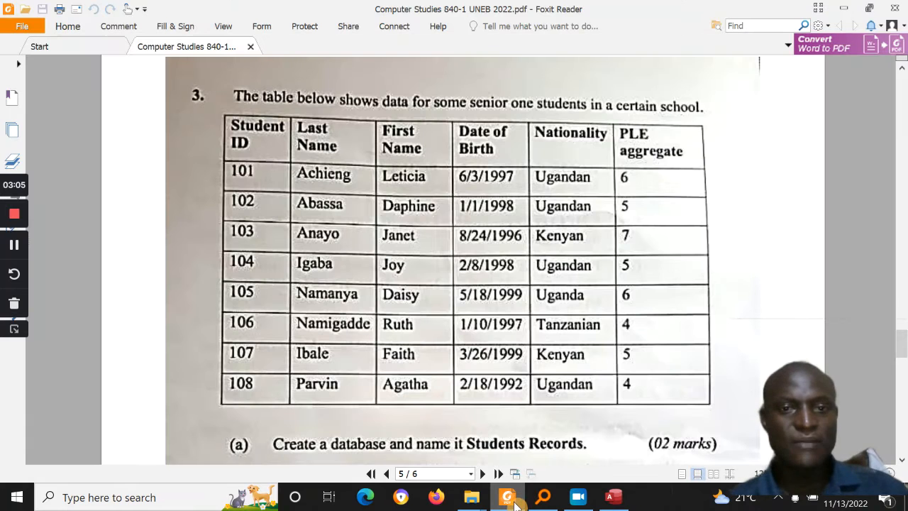
scroll(down, 3)
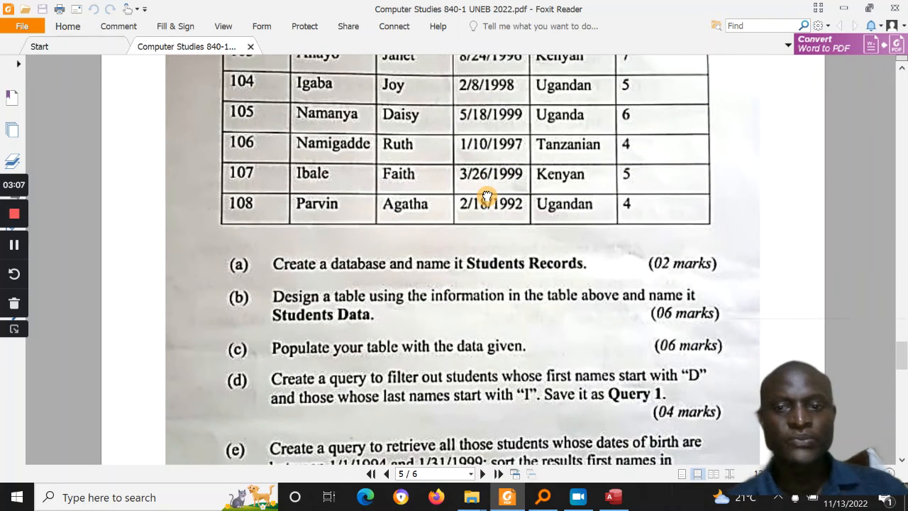
scroll(down, 3)
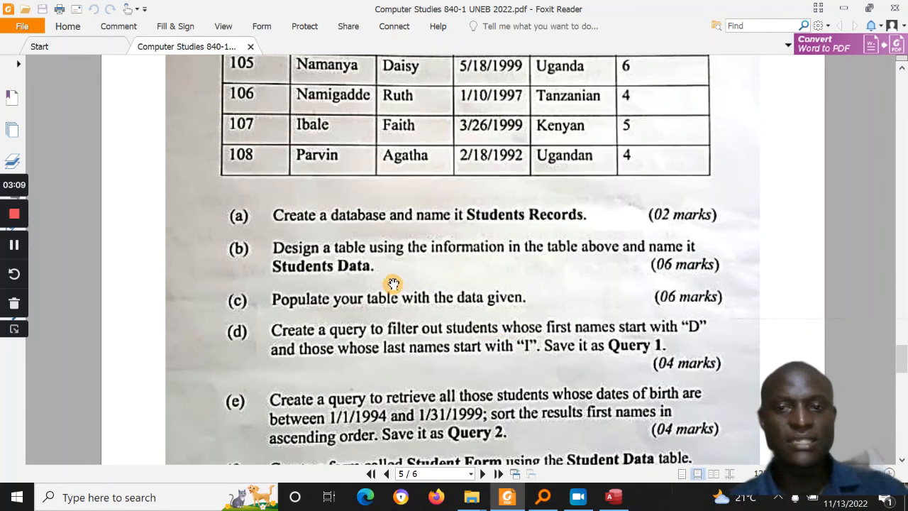
mouse_move(363, 284)
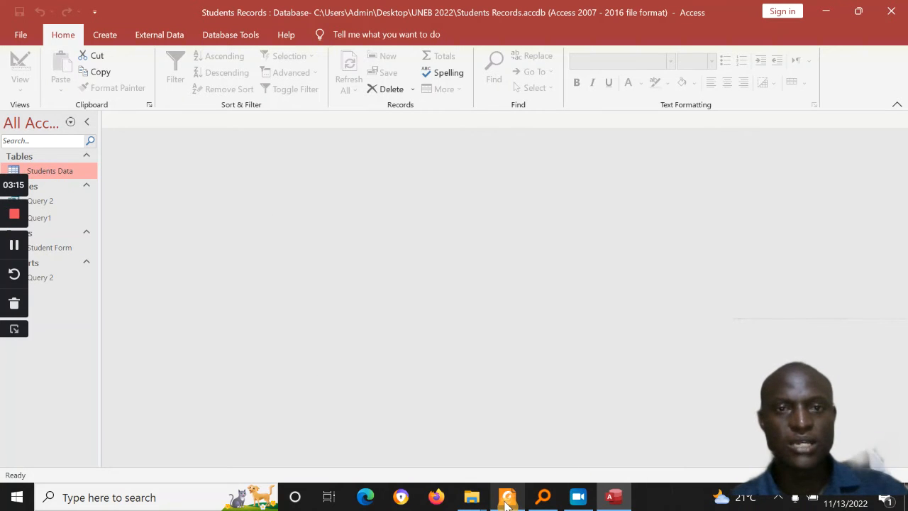
click(507, 496)
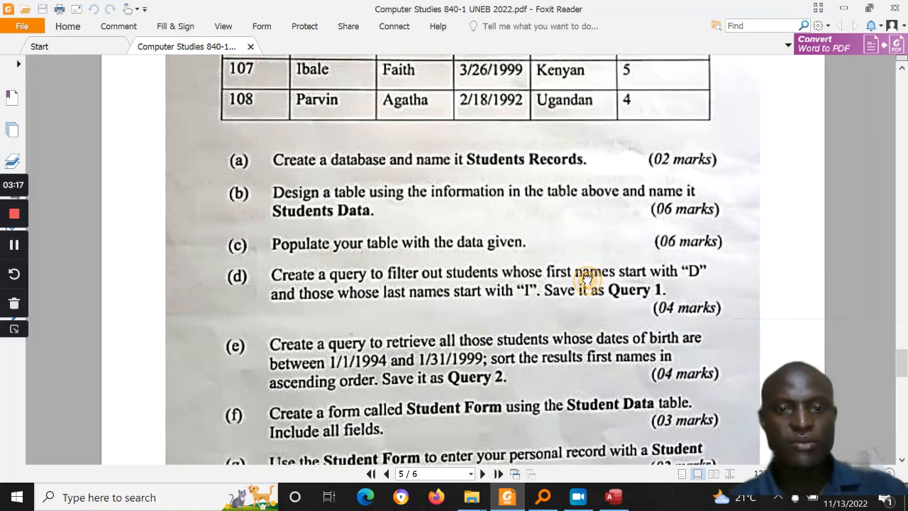
scroll(down, 3)
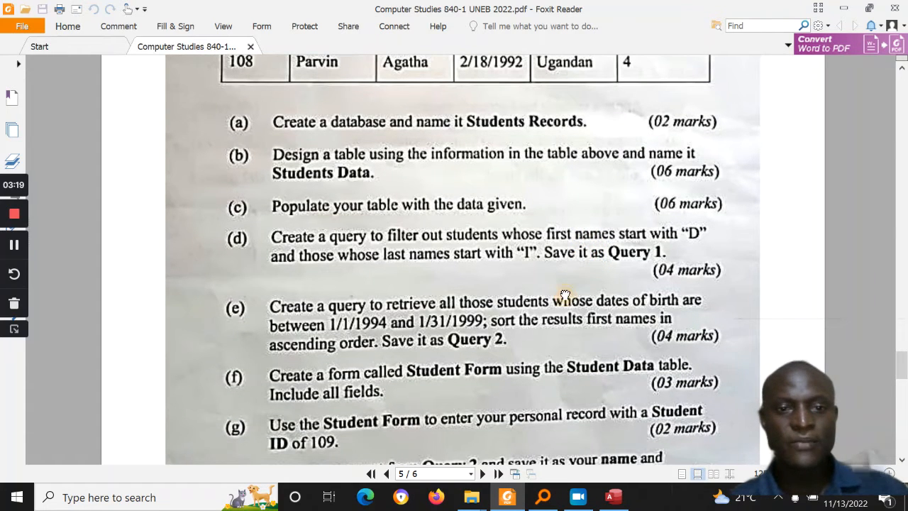
scroll(down, 3)
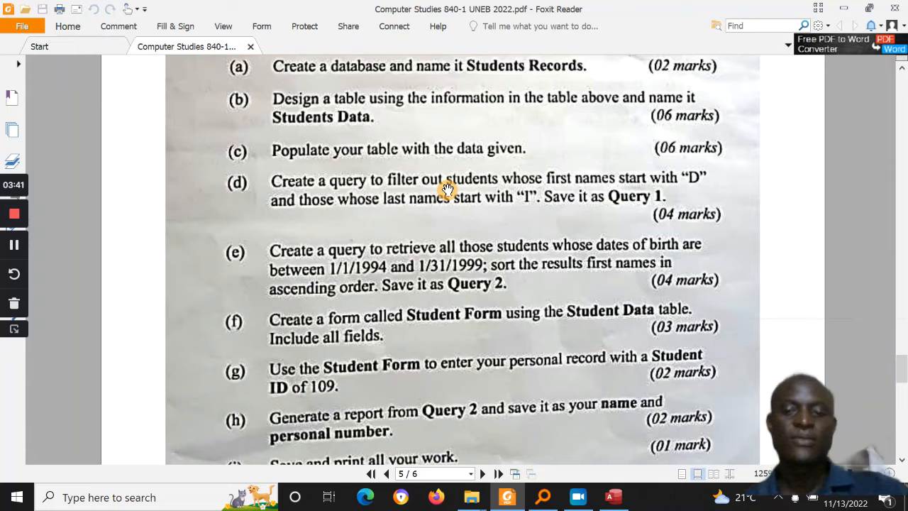
mouse_move(623, 463)
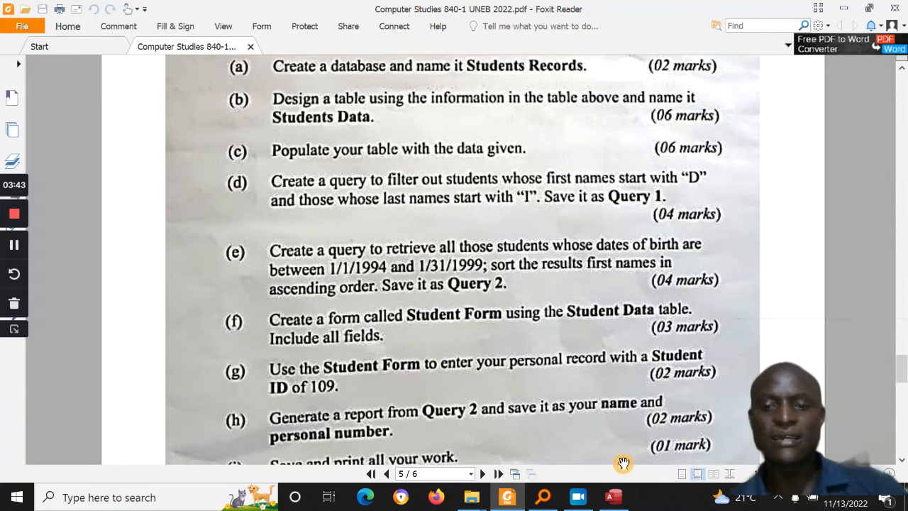
click(612, 496)
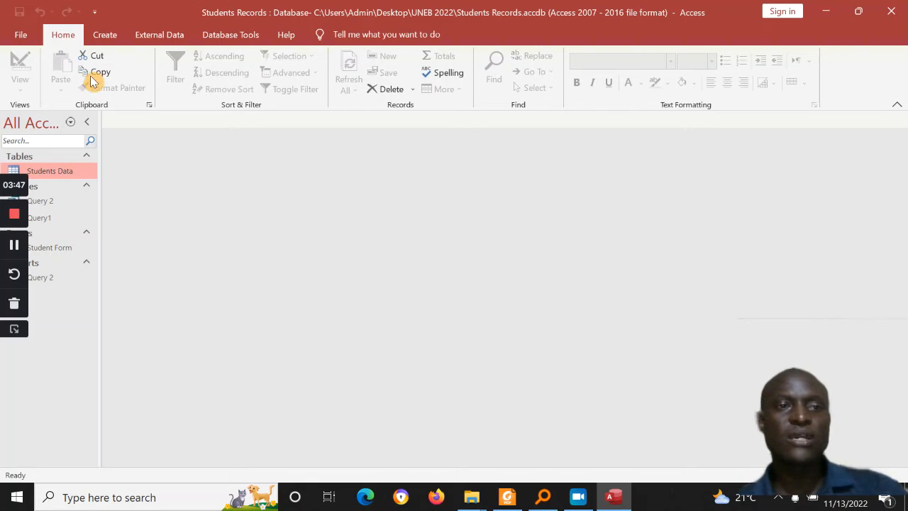
mouse_move(51, 224)
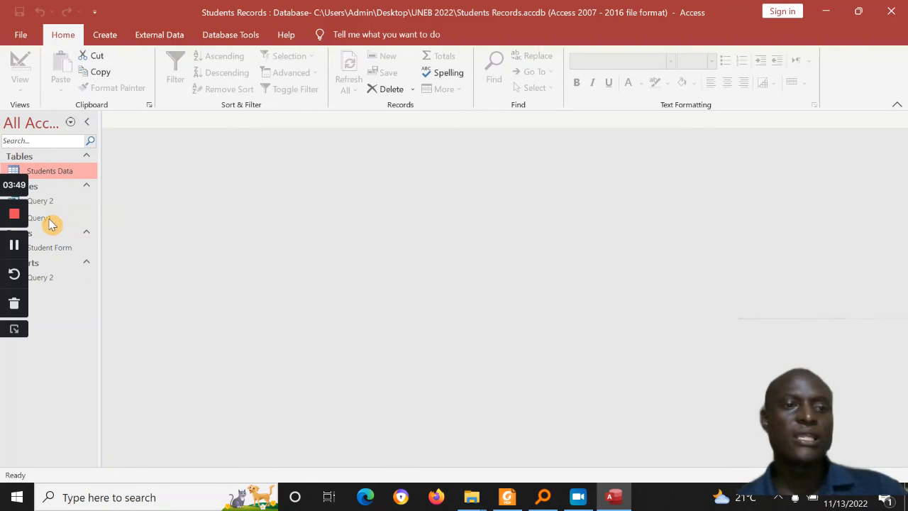
View Query1's four results and point out Daphine and Daisy, first names starting with D.
double_click(40, 219)
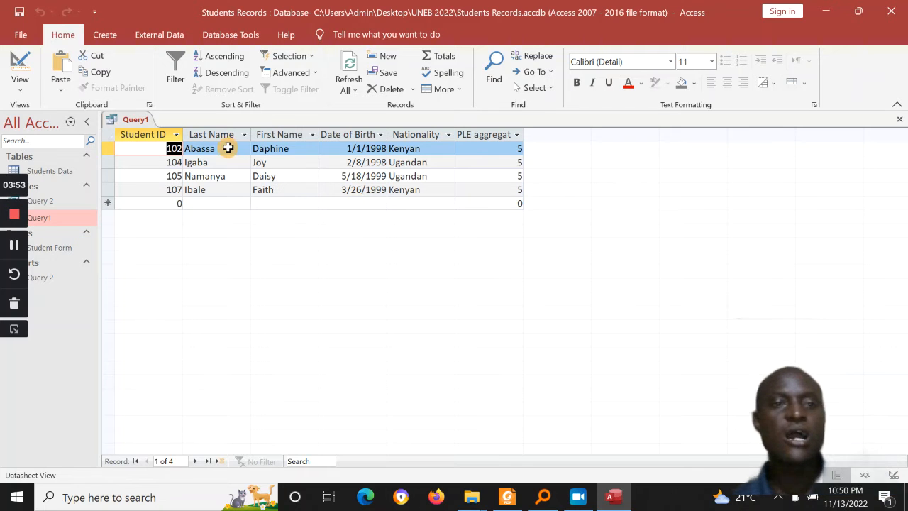
click(507, 497)
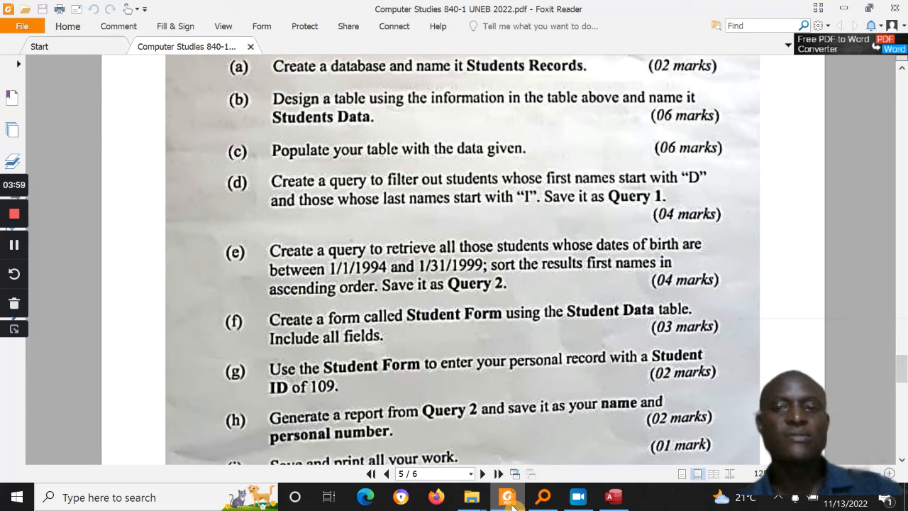
click(613, 497)
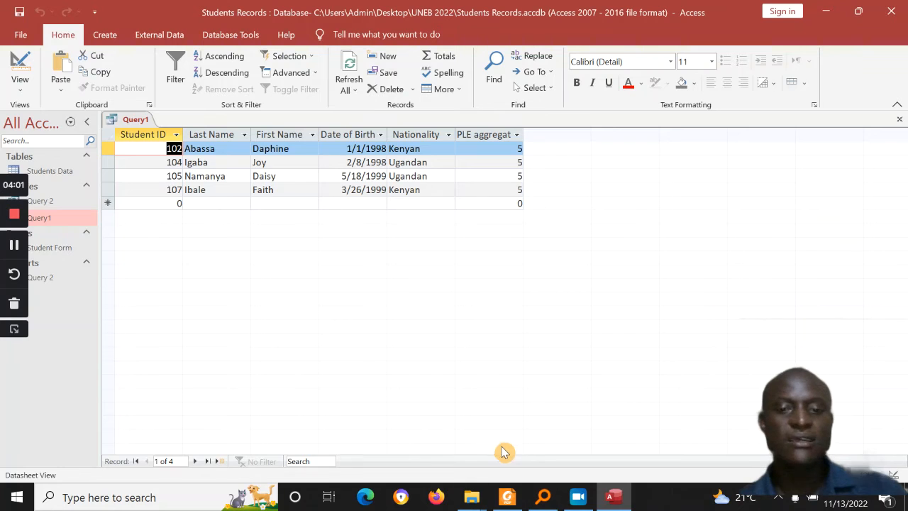
click(506, 496)
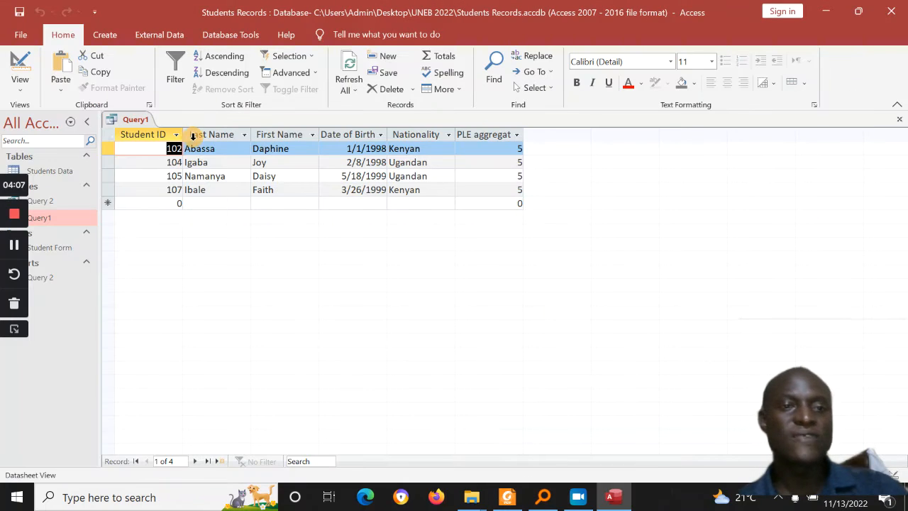
click(269, 149)
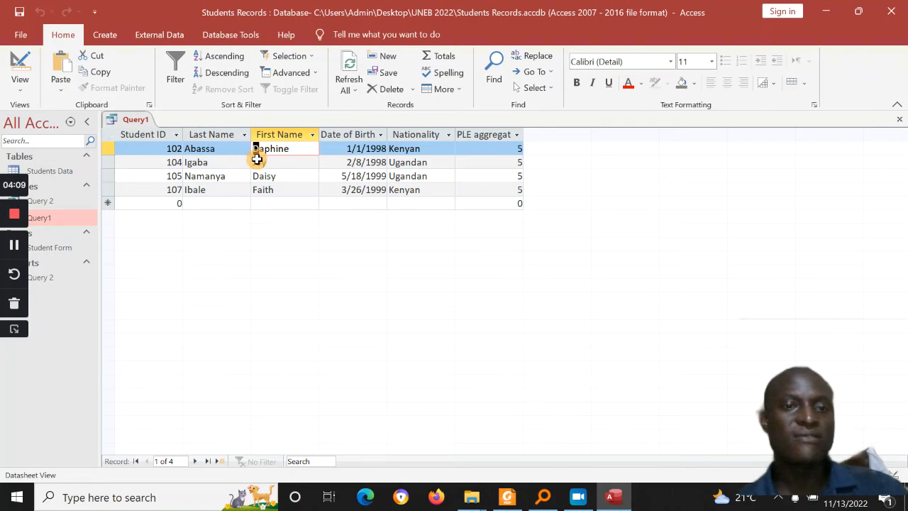
click(264, 176)
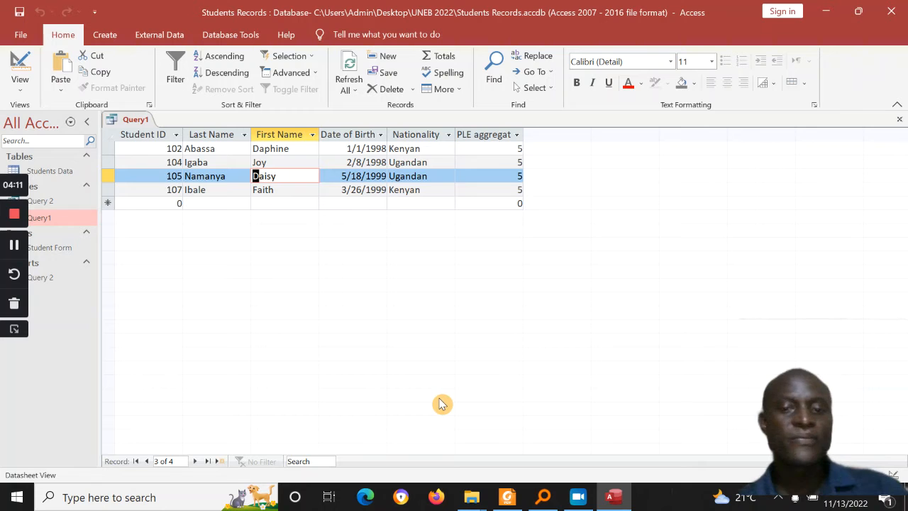
Point out Igaba and Ibale, last names starting with I, then show Query1's design.
click(506, 497)
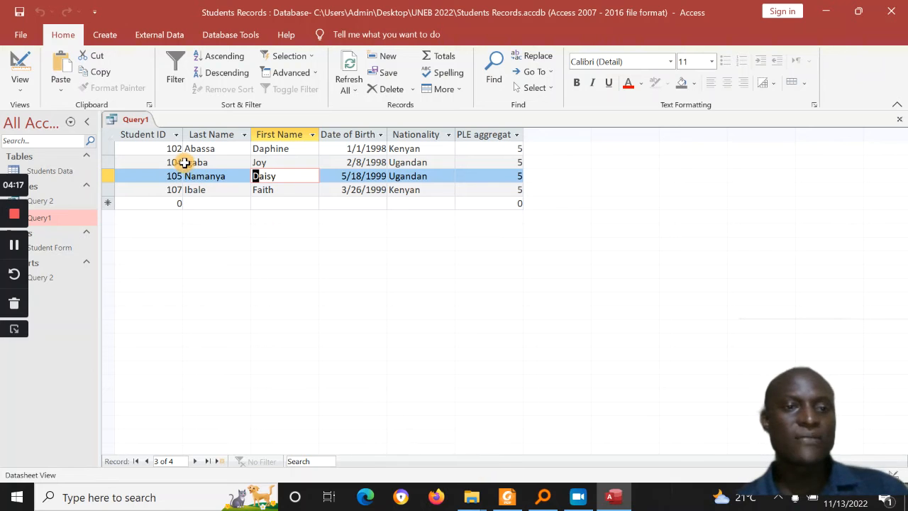
click(196, 162)
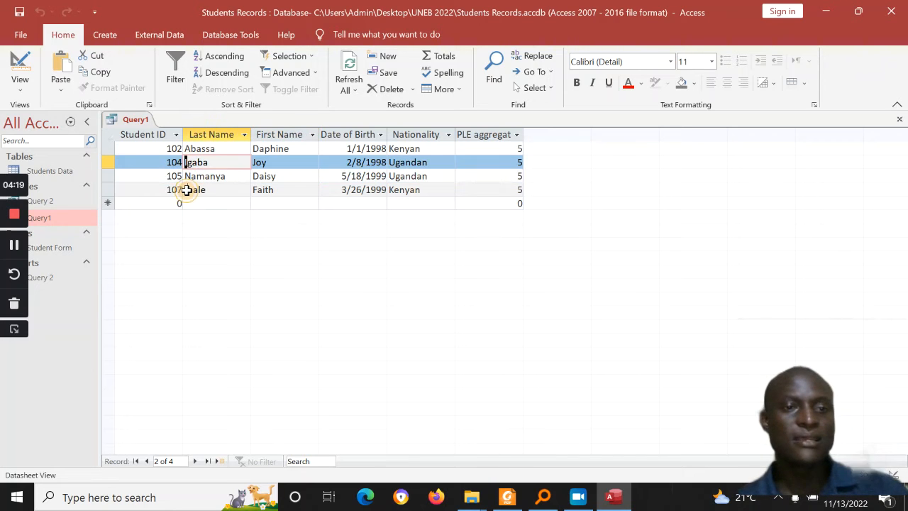
click(186, 190)
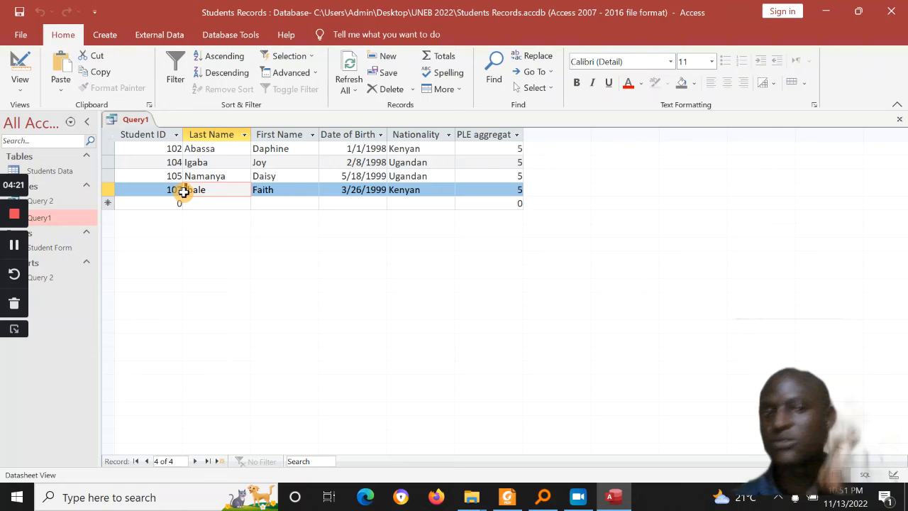
click(20, 68)
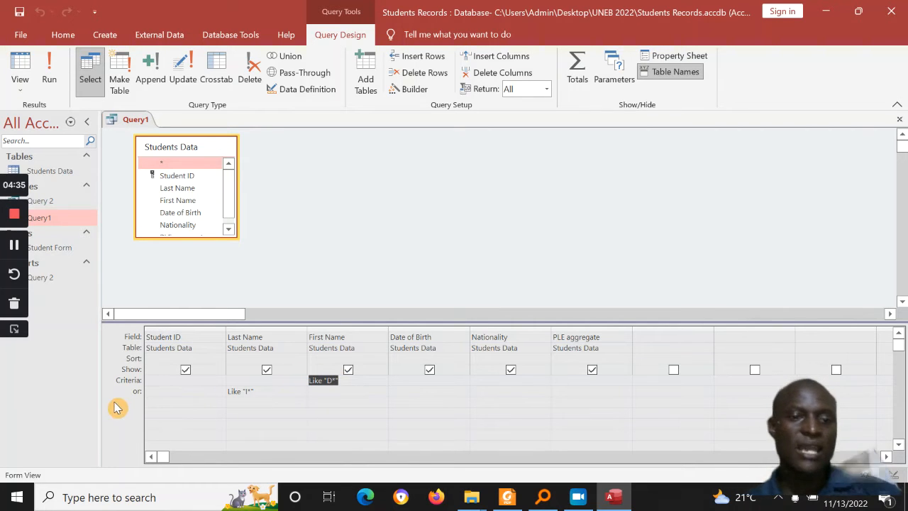
mouse_move(273, 400)
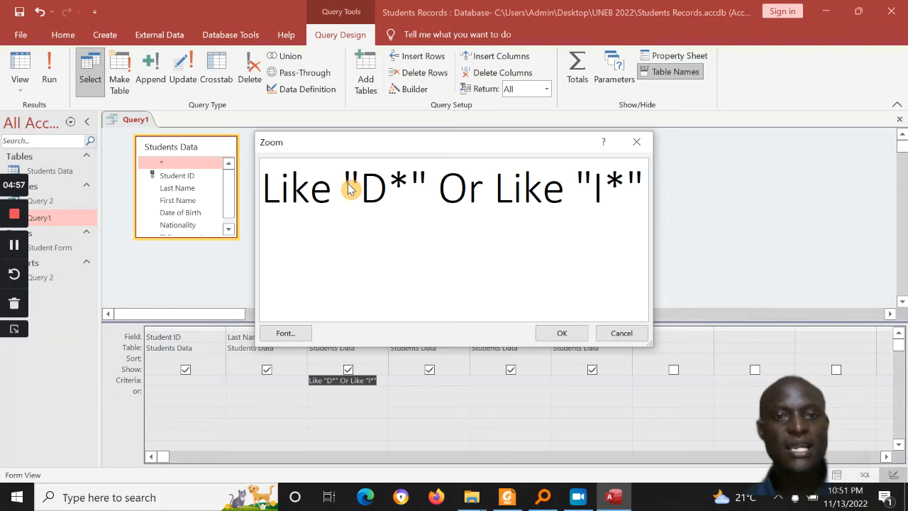
Confirm the First Name criterion Like "D*" Or Like "I*" and run Query1, returning Daphine and Daisy.
click(562, 332)
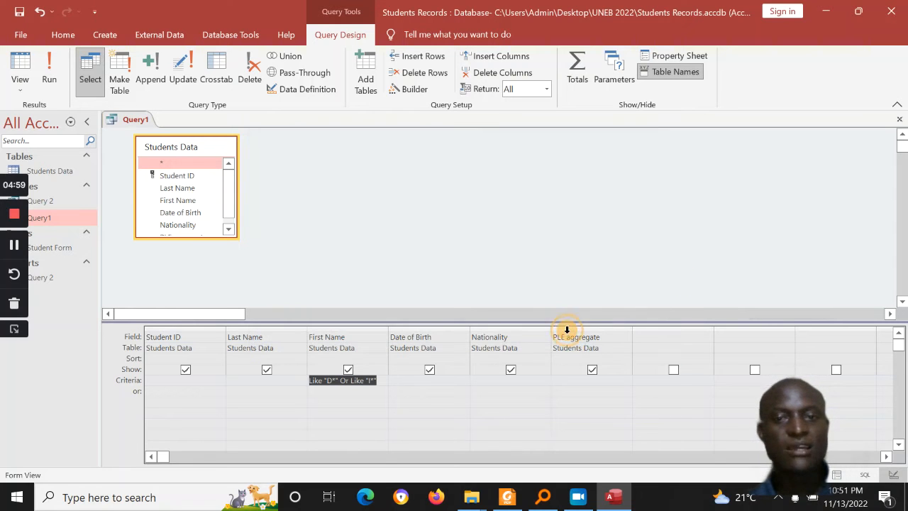
click(48, 68)
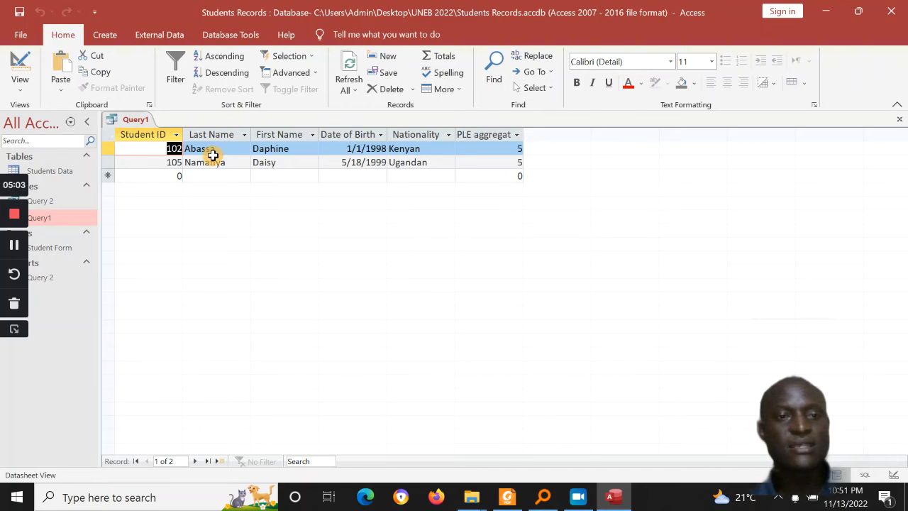
mouse_move(292, 142)
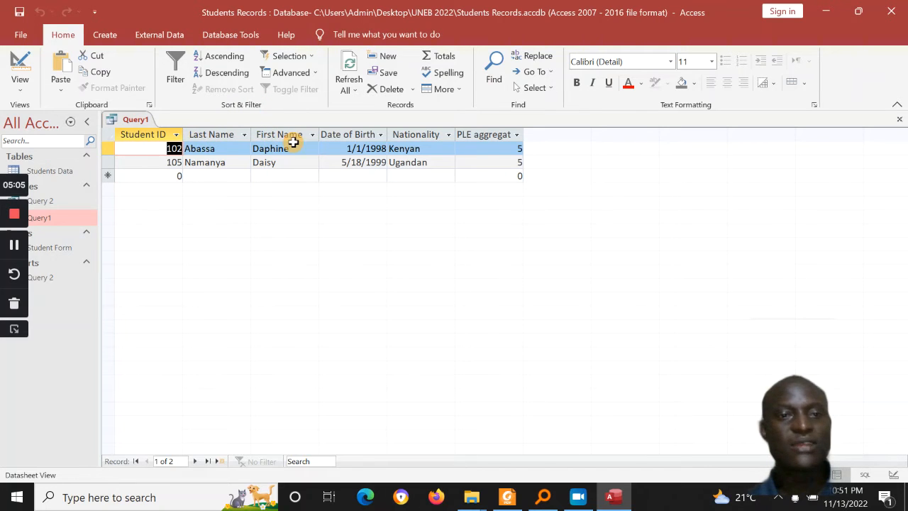
Return Query1 to design view after reviewing its two results.
click(17, 64)
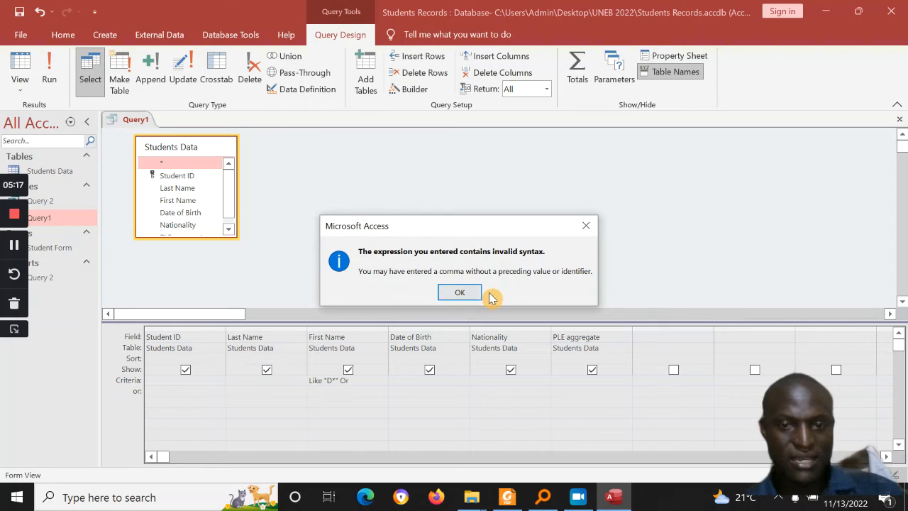
Put Like "I*" on Last Name beside Like "D*" on First Name and run, getting no records.
click(460, 293)
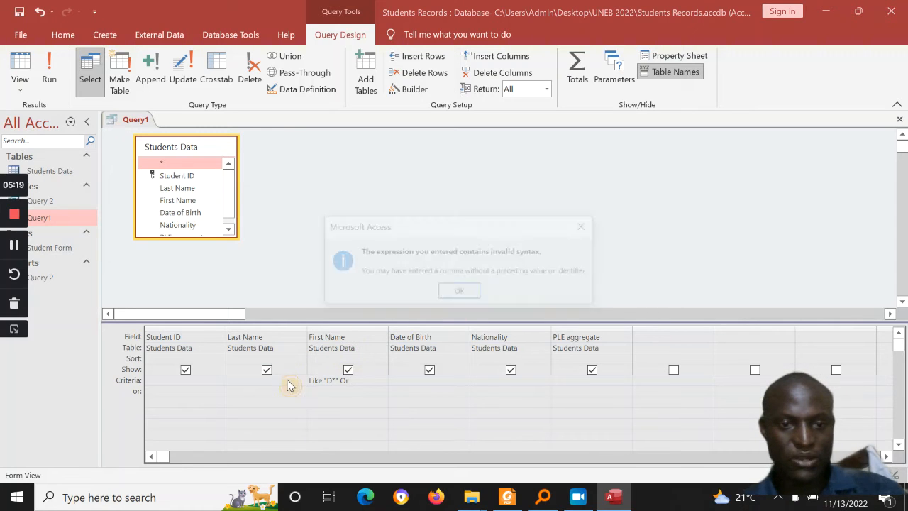
click(460, 290)
text(Like "I*")
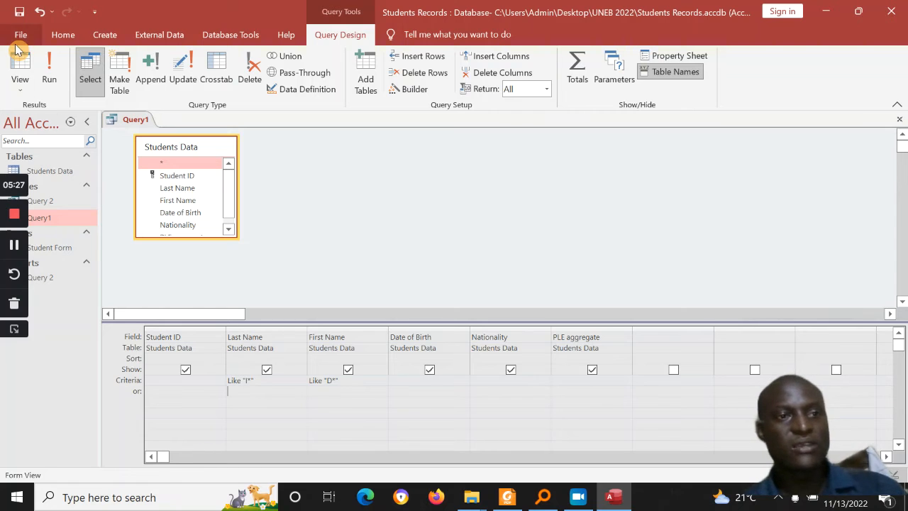
click(48, 68)
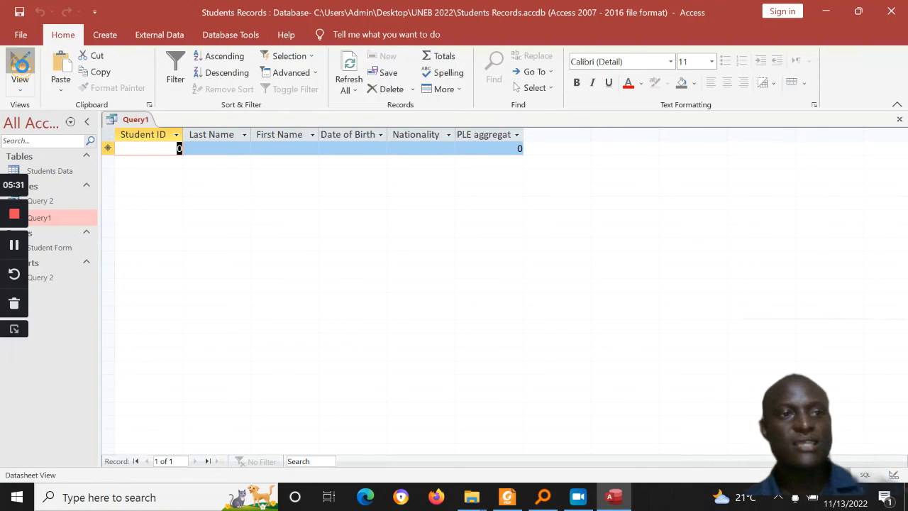
click(20, 68)
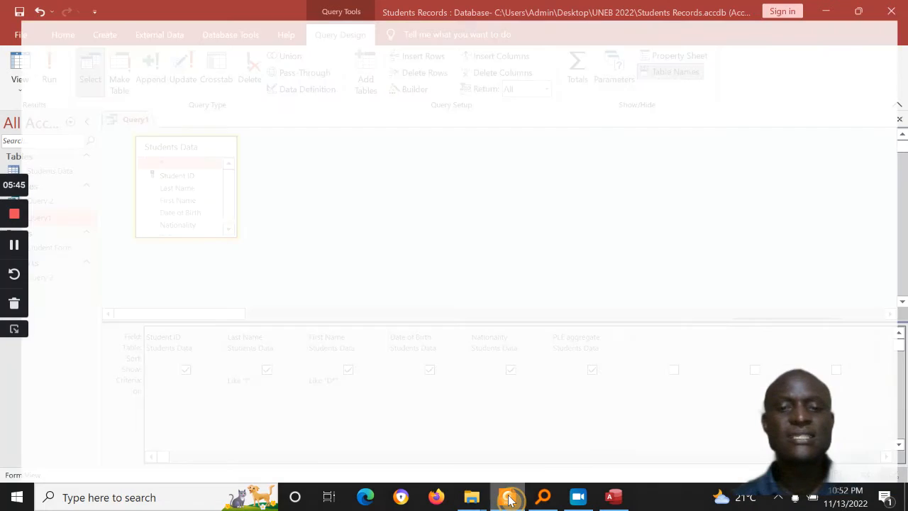
Reread question (d) in Foxit Reader, then move Like "I*" to the Last Name Or row.
click(510, 497)
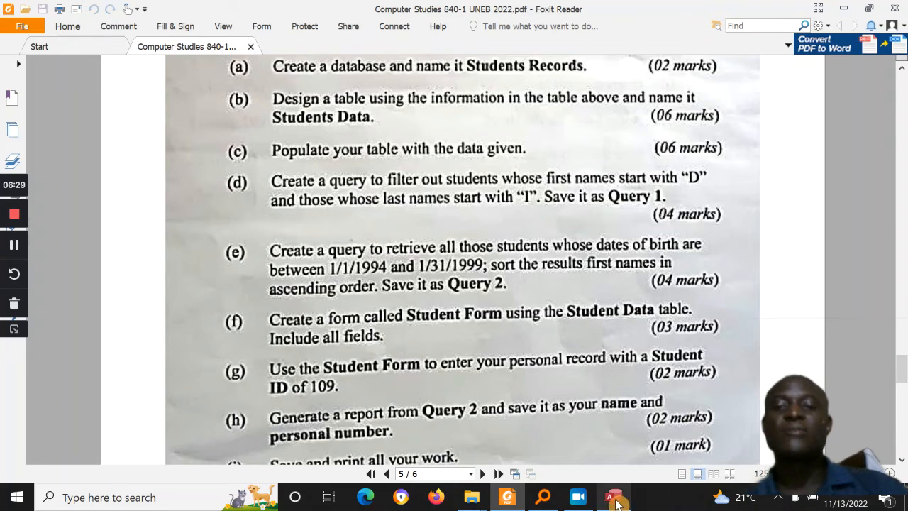
click(614, 497)
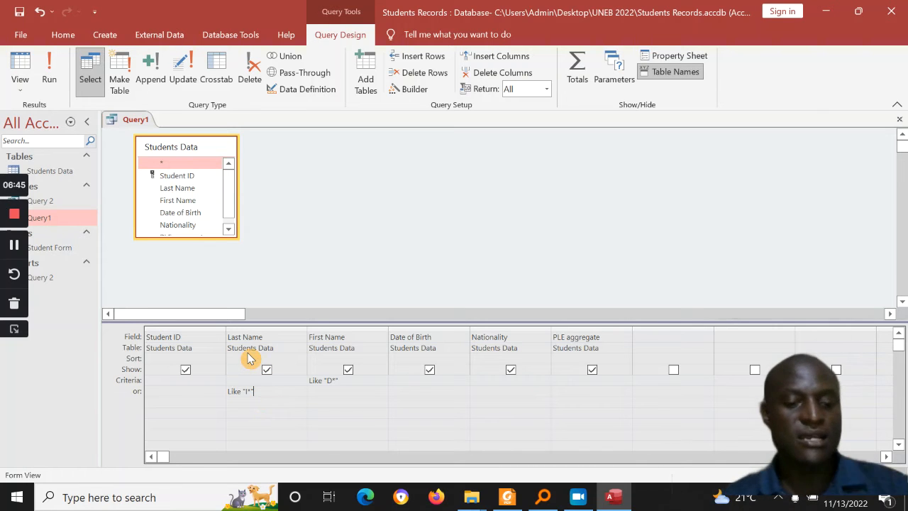
click(48, 69)
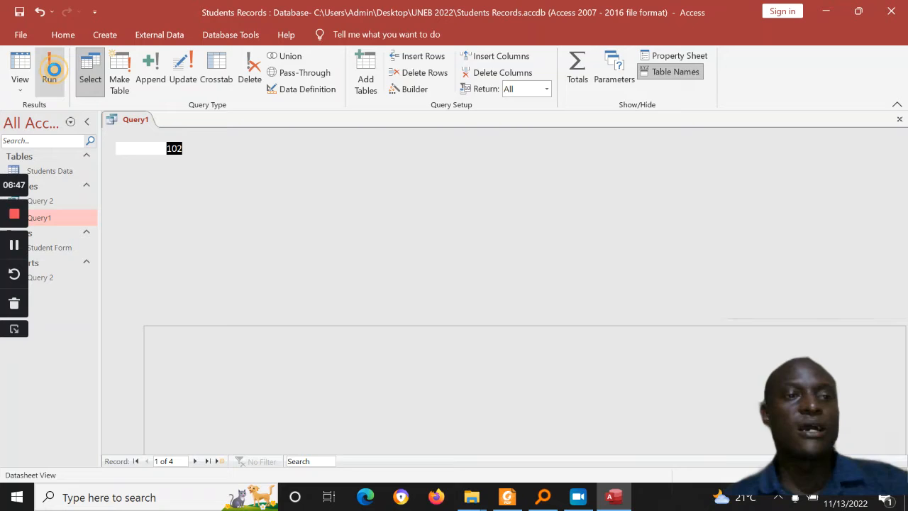
click(48, 68)
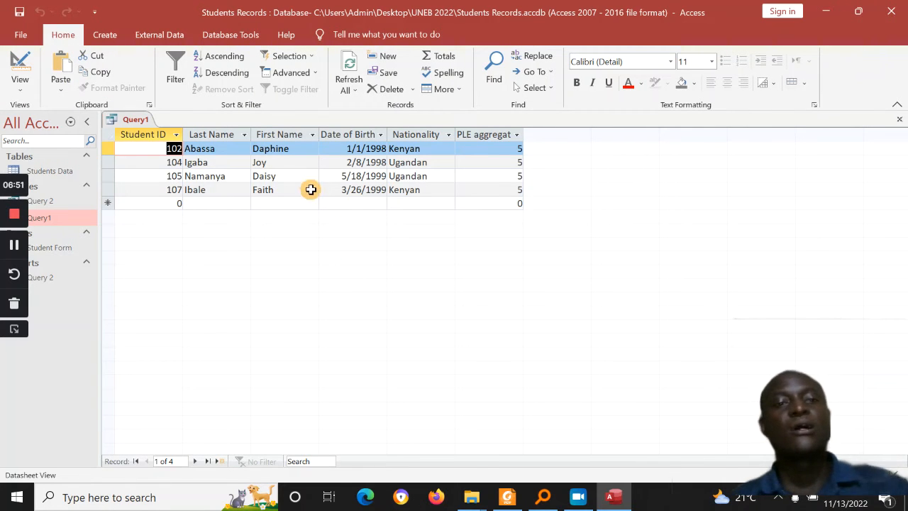
click(281, 176)
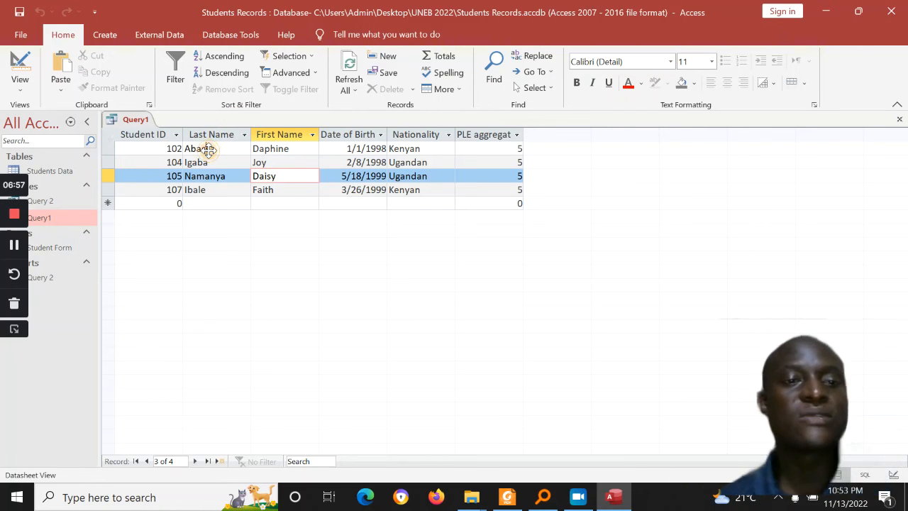
click(269, 149)
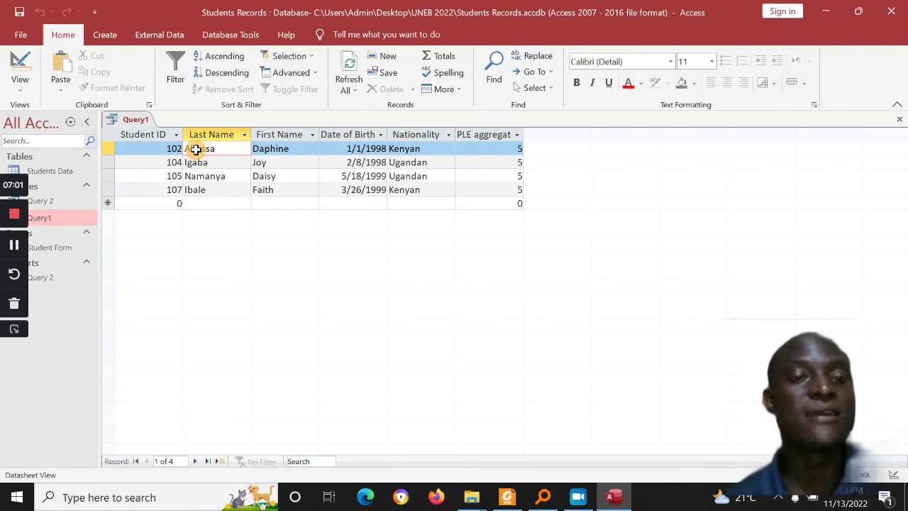
click(284, 162)
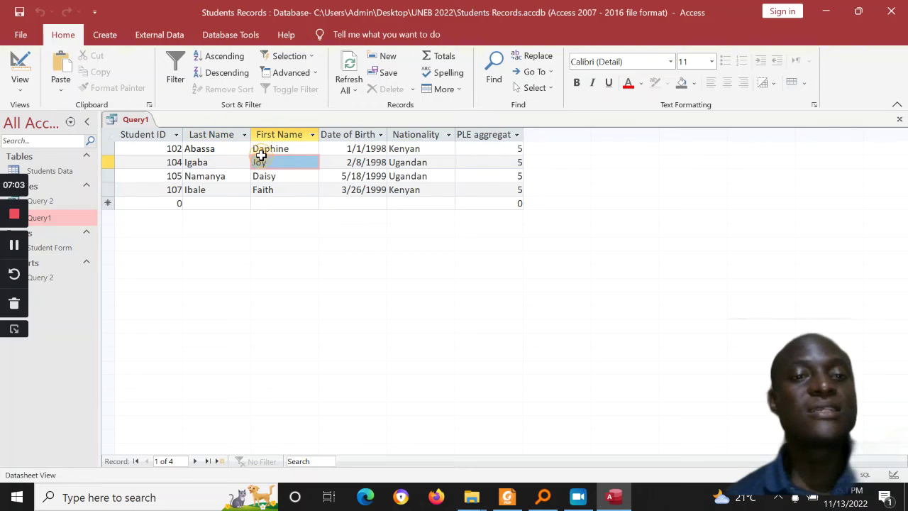
click(220, 162)
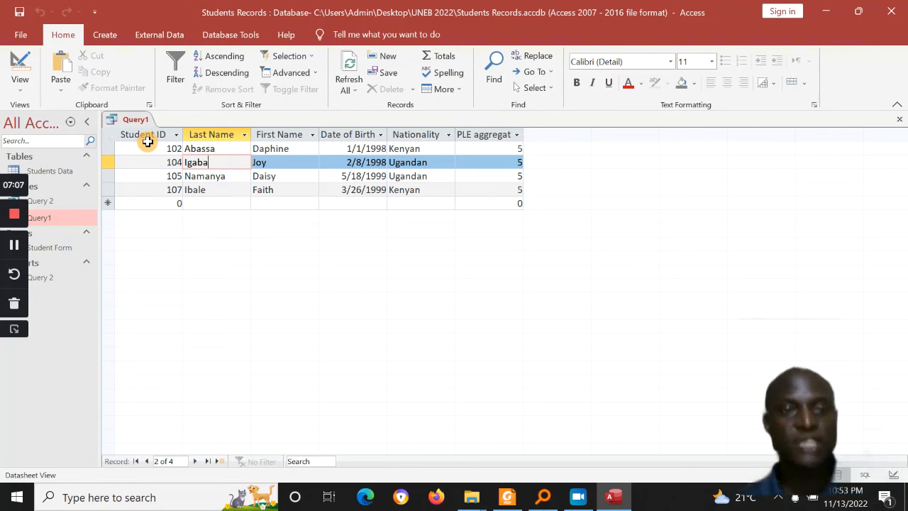
click(508, 496)
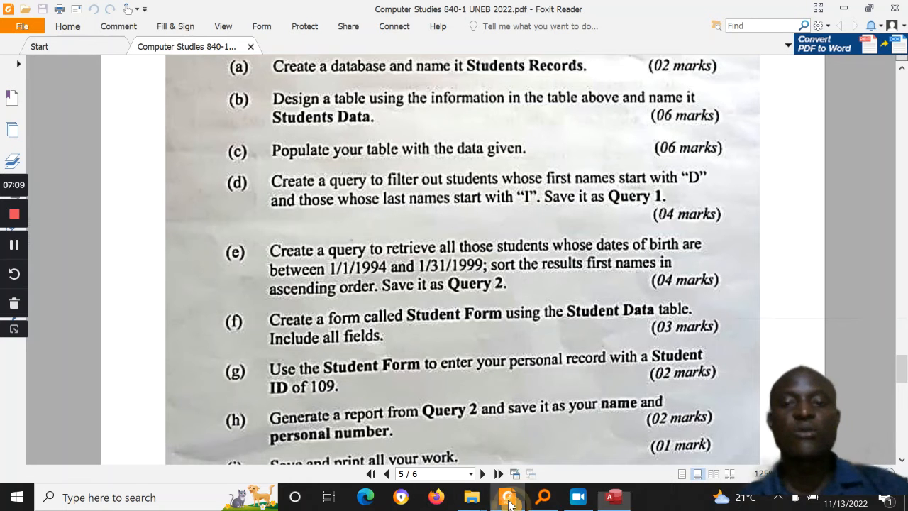
mouse_move(554, 204)
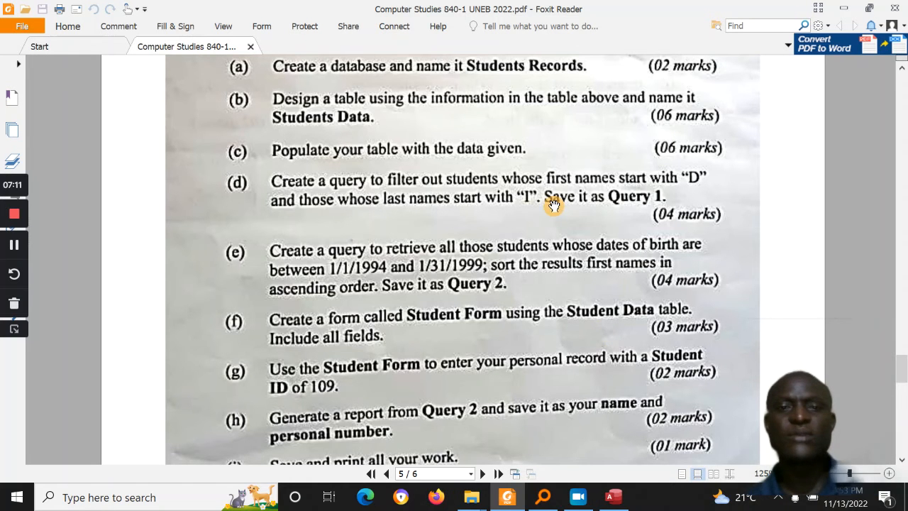
Scroll the exam paper through questions (d) to (i) and return to the database.
scroll(down, 3)
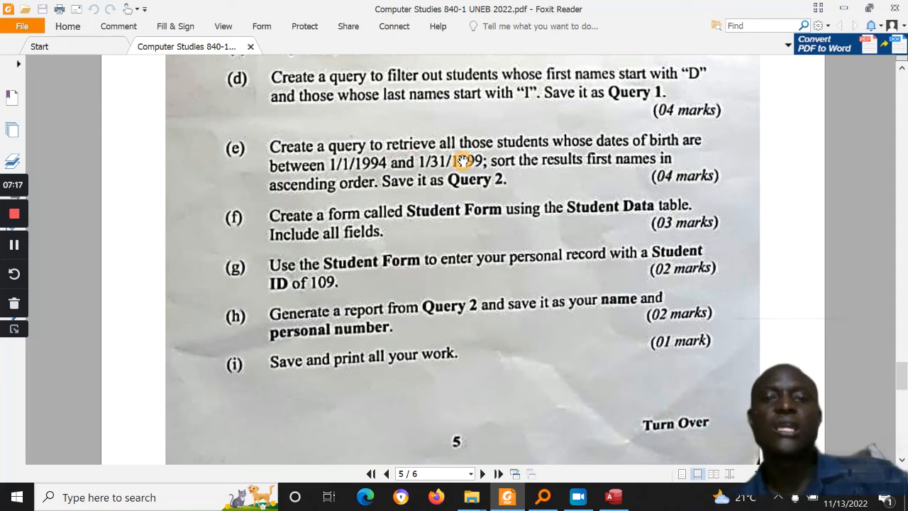
mouse_move(554, 244)
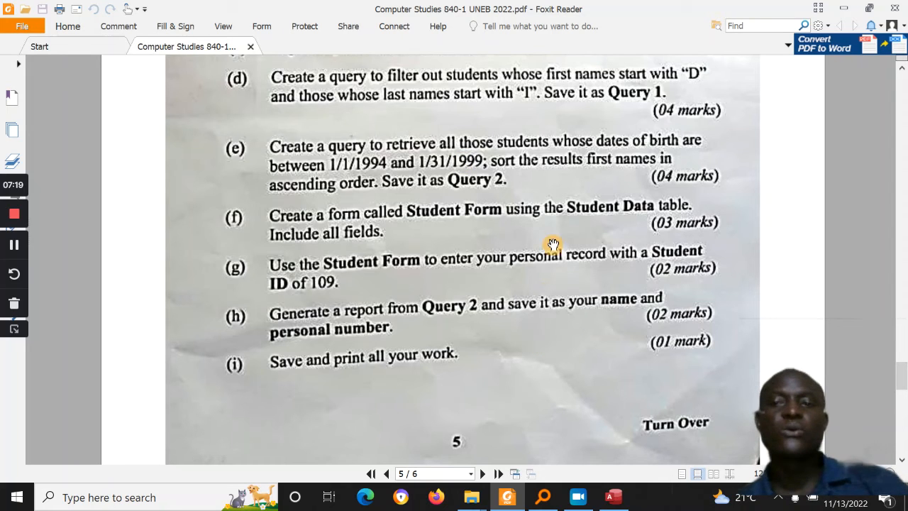
mouse_move(559, 193)
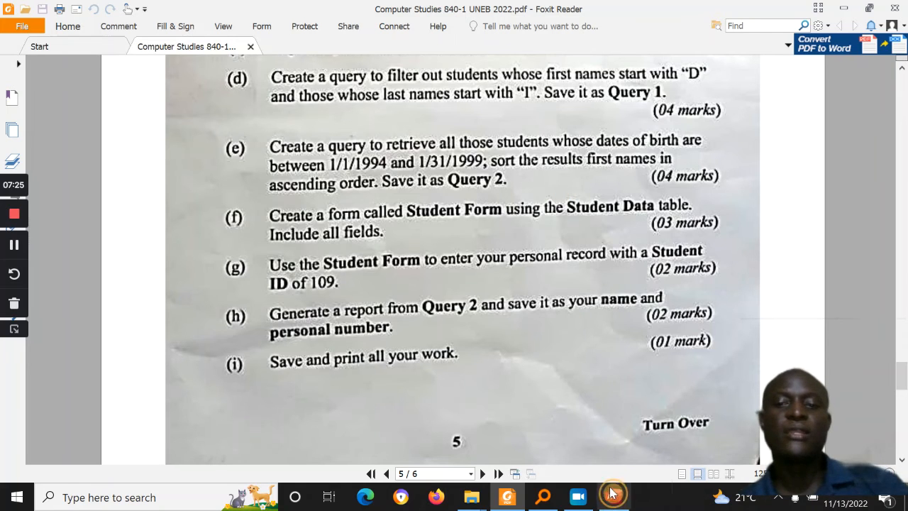
click(613, 496)
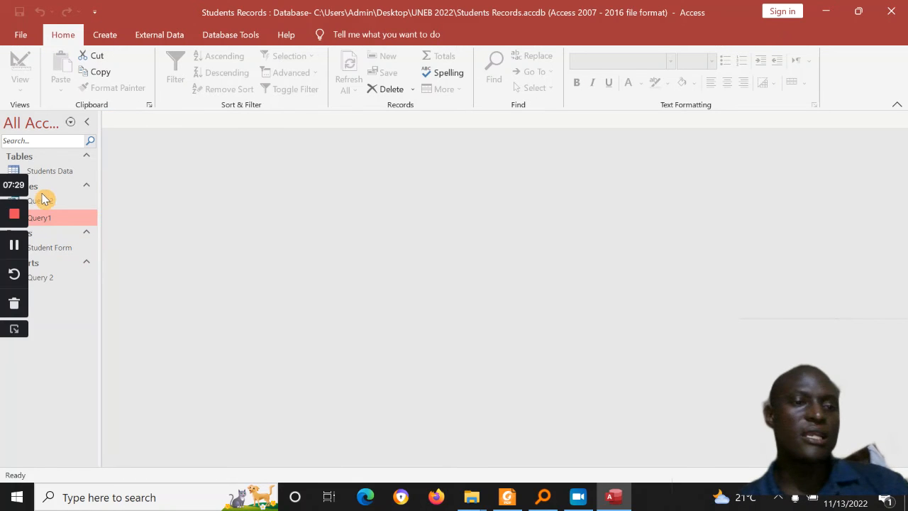
Review Query 2's five results and zoom its Date of Birth criterion Between #1/1/1994# And #1/13/1999#.
double_click(39, 276)
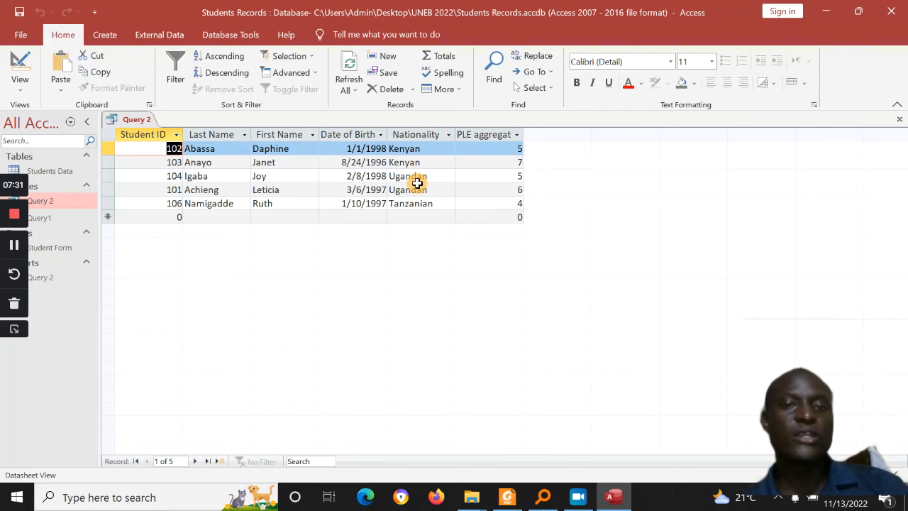
click(407, 190)
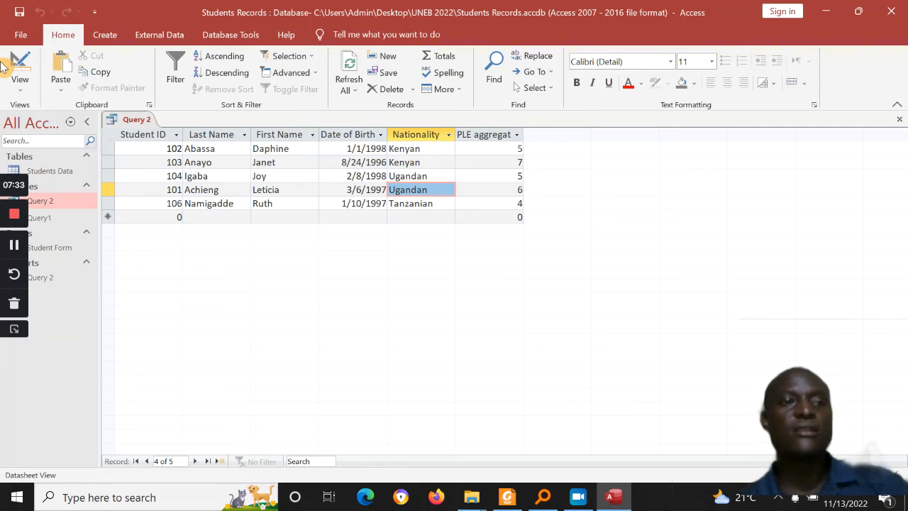
click(20, 64)
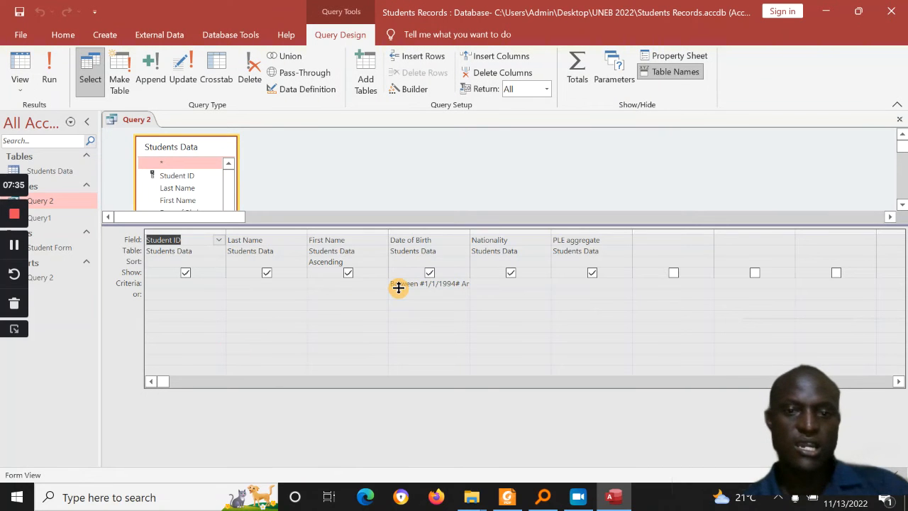
right_click(429, 284)
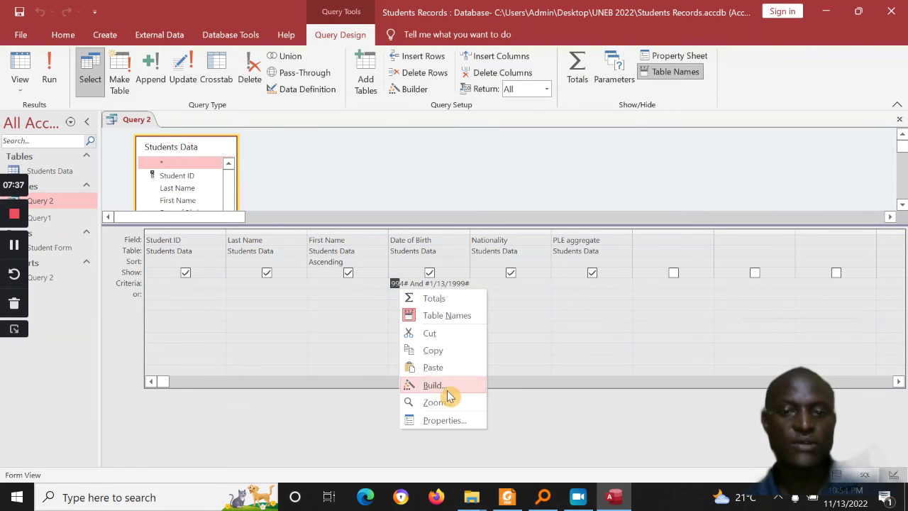
click(434, 403)
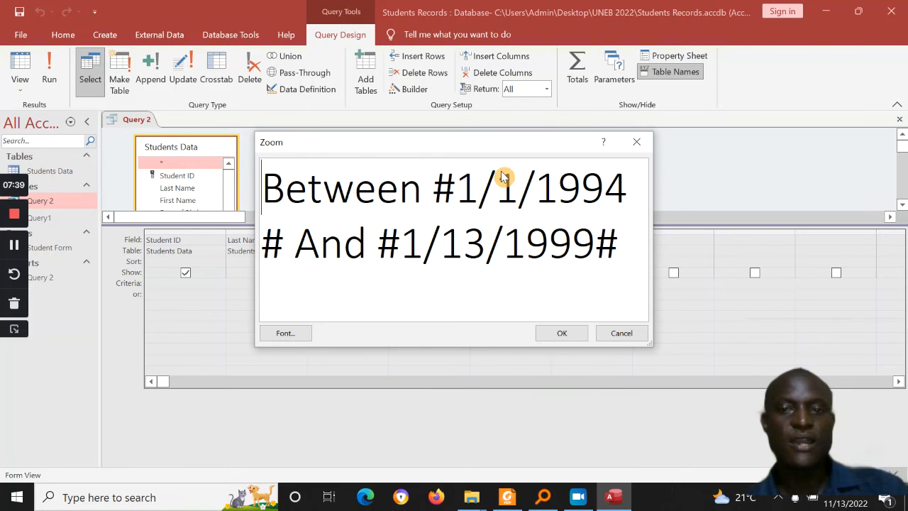
mouse_move(295, 207)
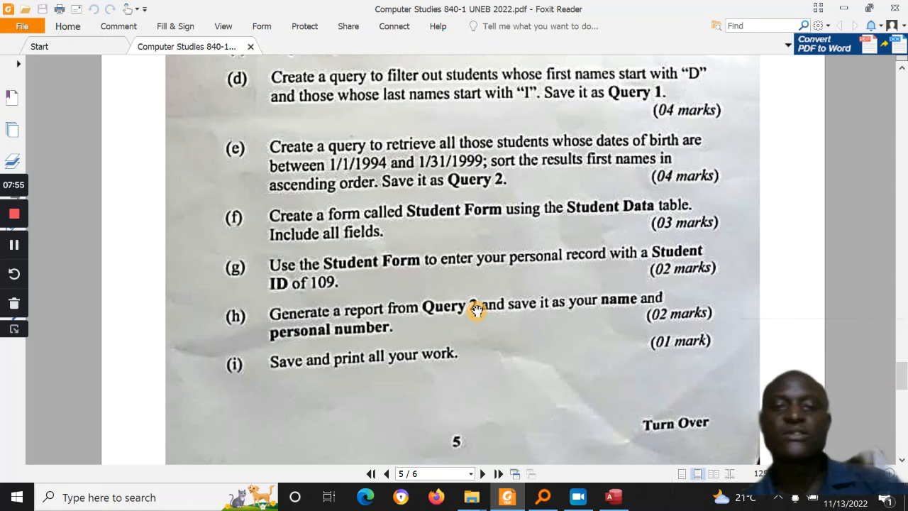
mouse_move(564, 309)
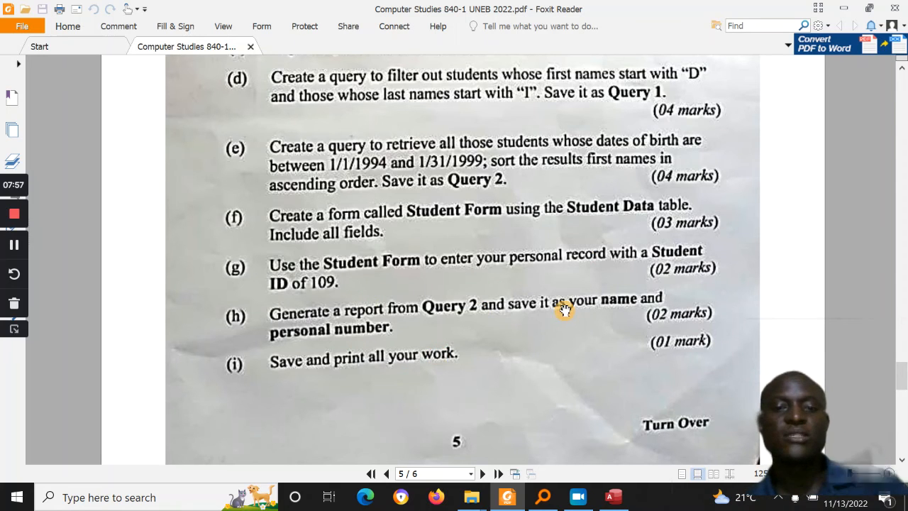
Close Query 2 saving its design changes, then show the exam paper at question (h).
click(614, 496)
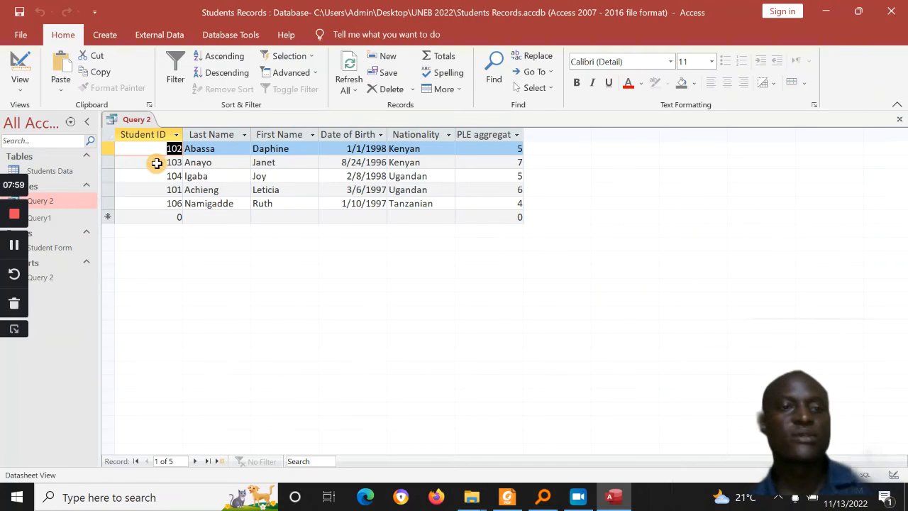
right_click(136, 119)
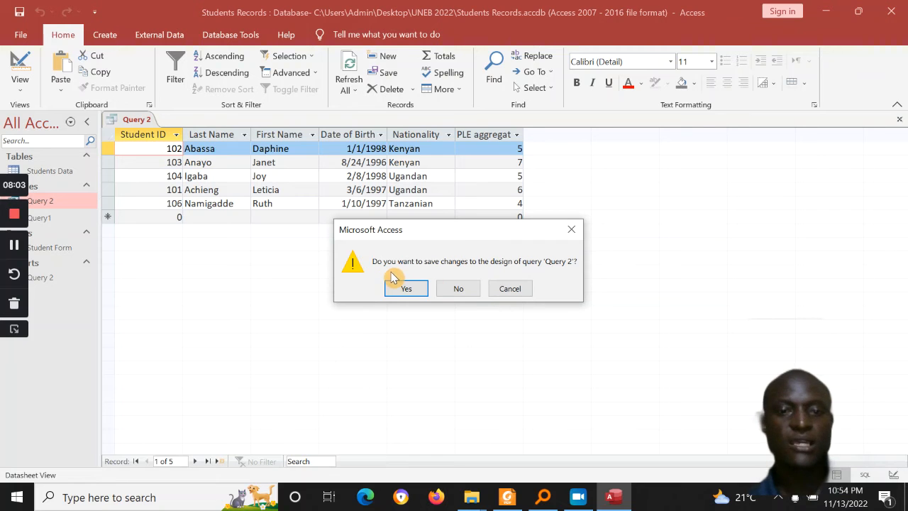
click(458, 288)
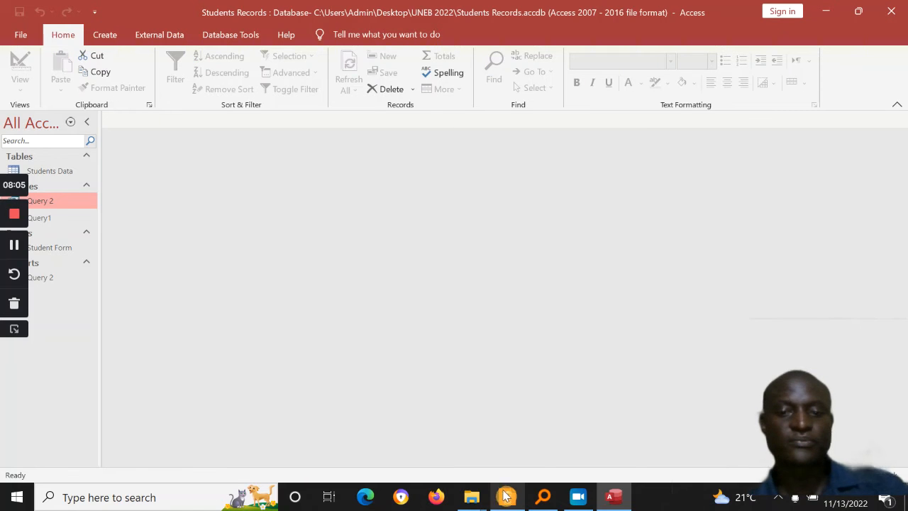
click(506, 497)
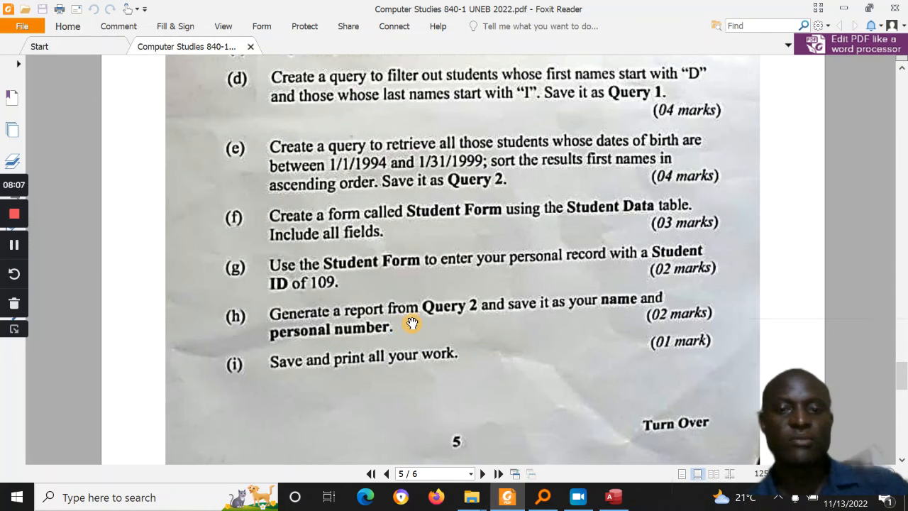
mouse_move(772, 162)
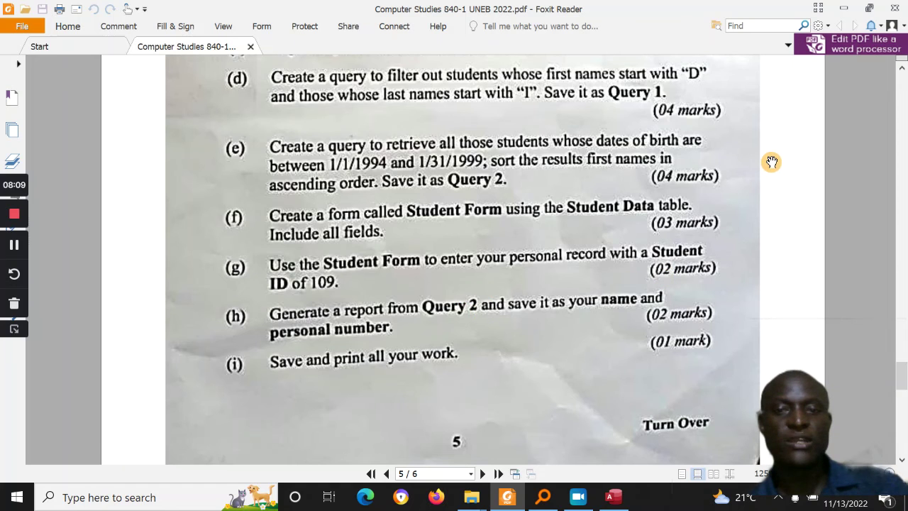
Bring the Students Records database back in front of the exam paper.
click(613, 497)
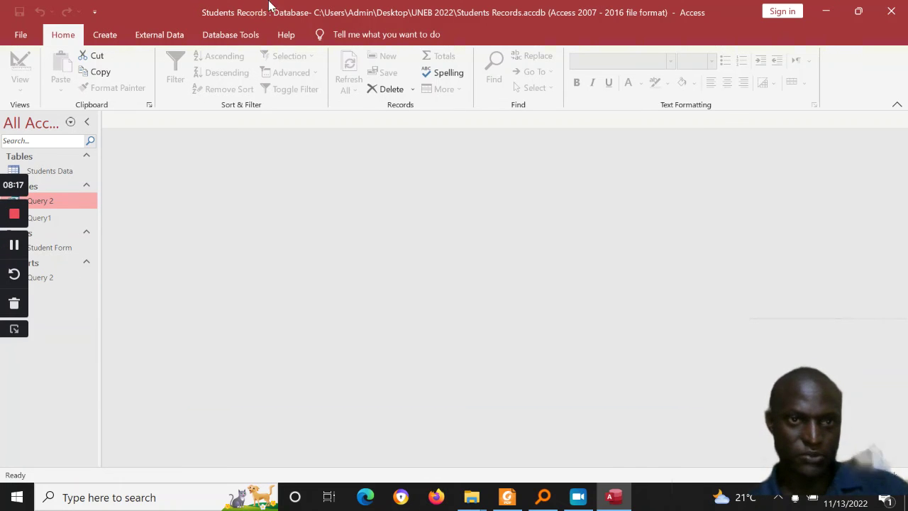
Rename the Query 2 report to the student name 'MUKALELE'.
click(857, 12)
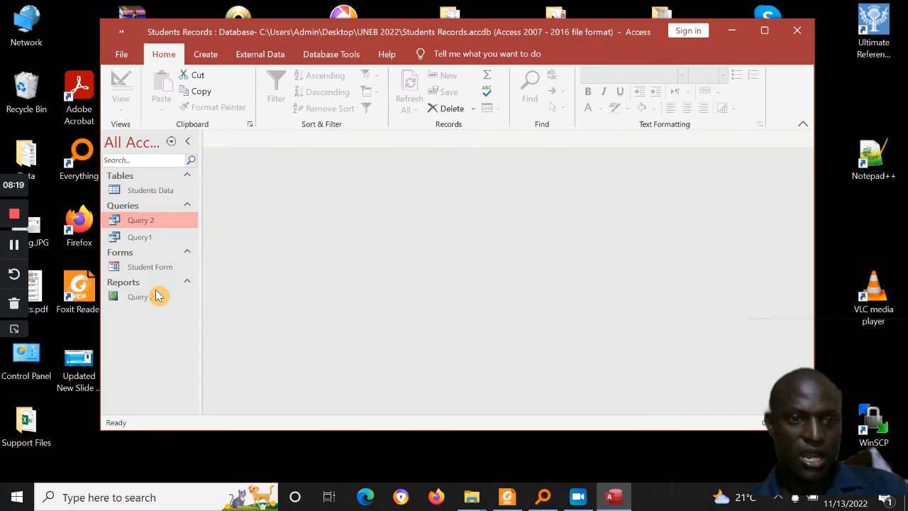
right_click(139, 297)
text(NAME)
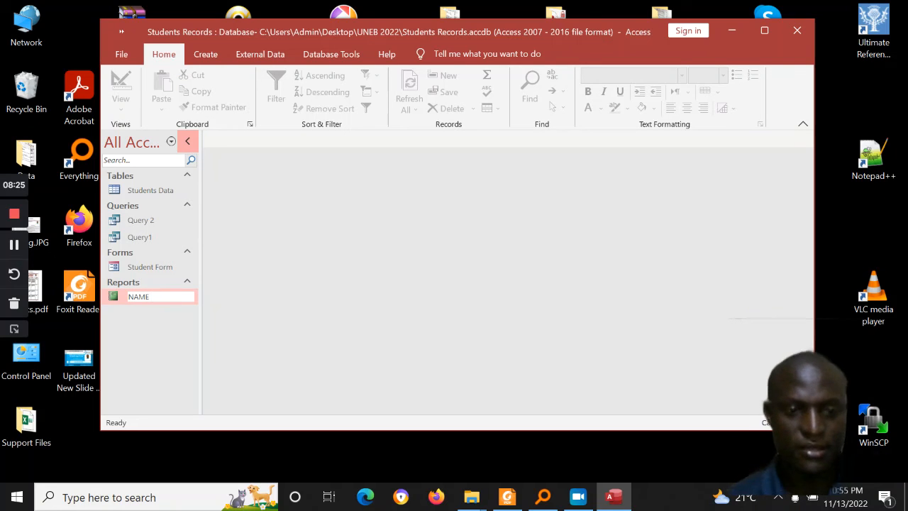
text(MUKAL)
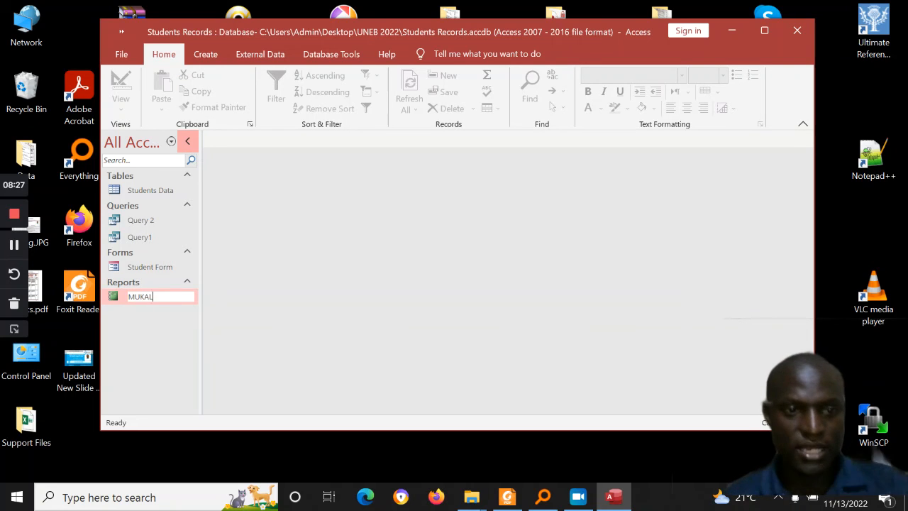
text(ELE ROGER...)
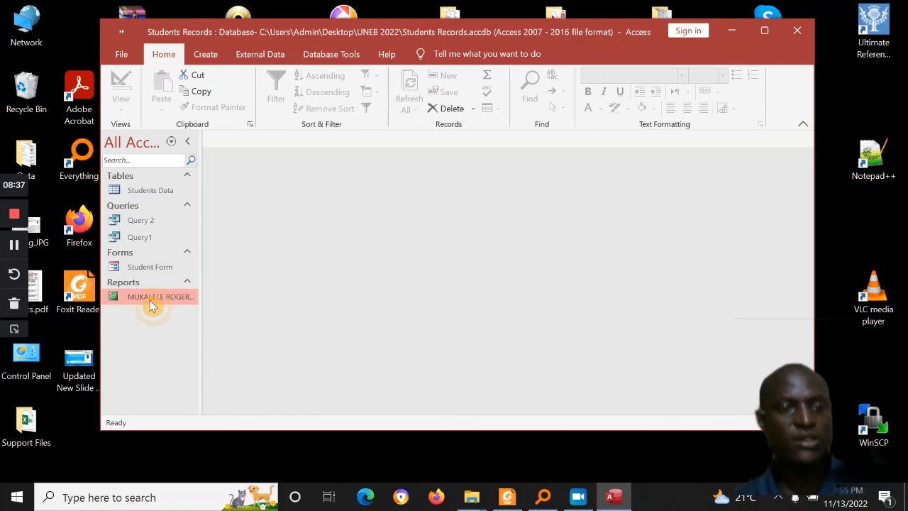
Preview the renamed report showing its five students, then close it.
double_click(159, 297)
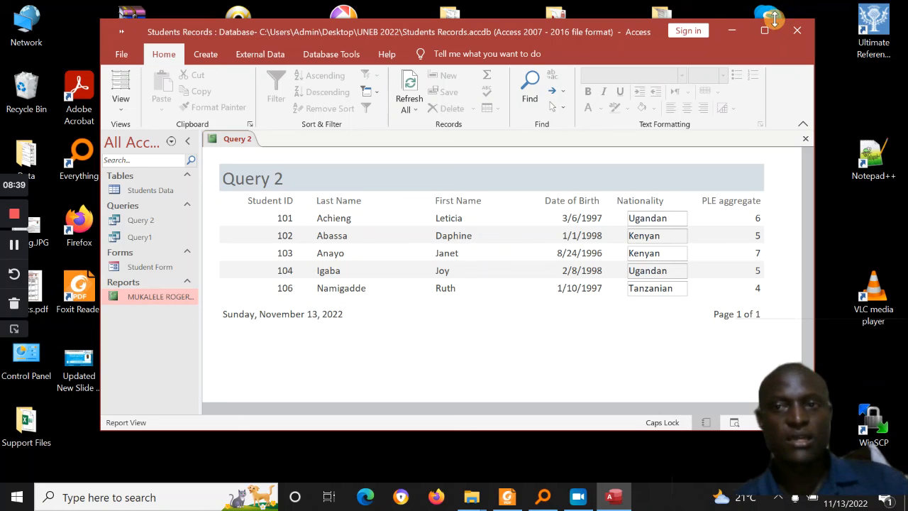
click(764, 30)
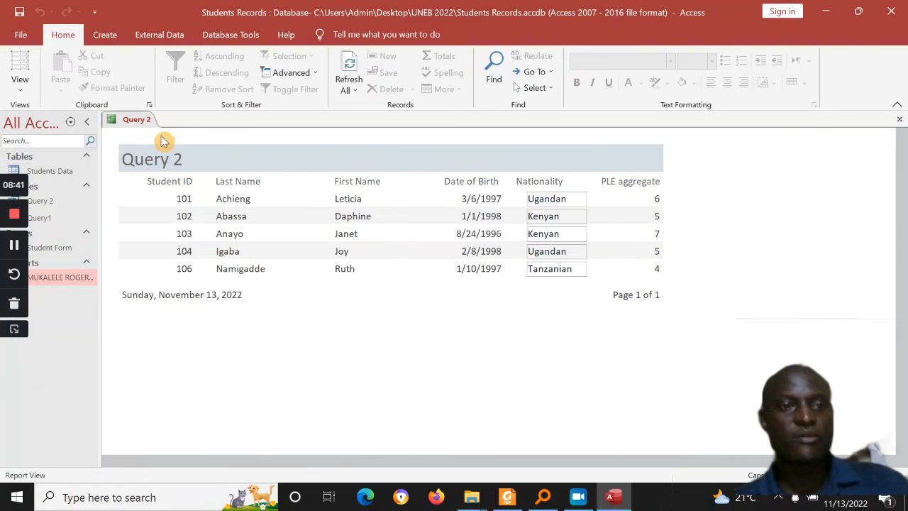
right_click(136, 120)
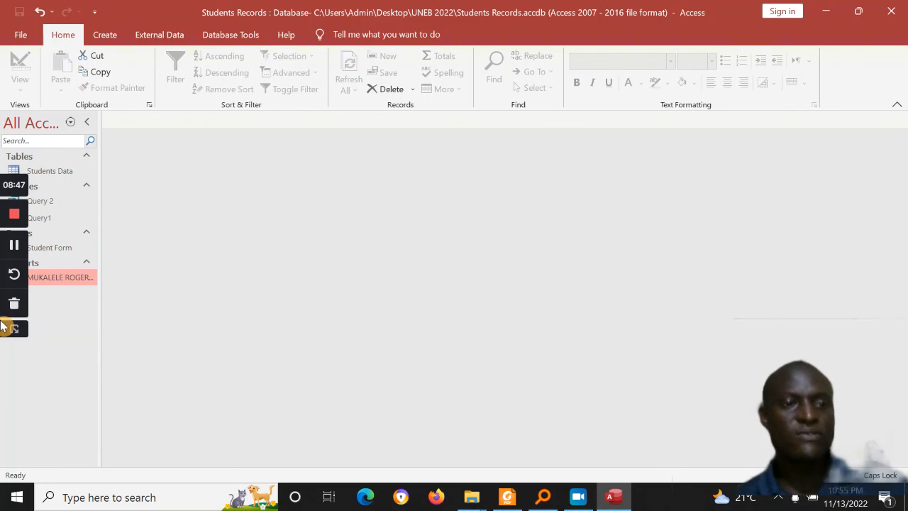
mouse_move(122, 379)
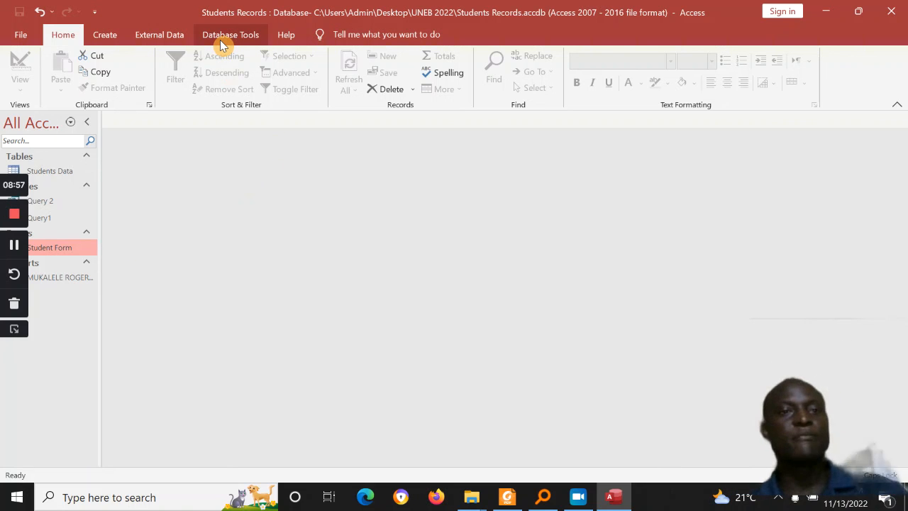
Show the Database Tools and Create ribbons, check the exam paper, and return to the database.
click(230, 35)
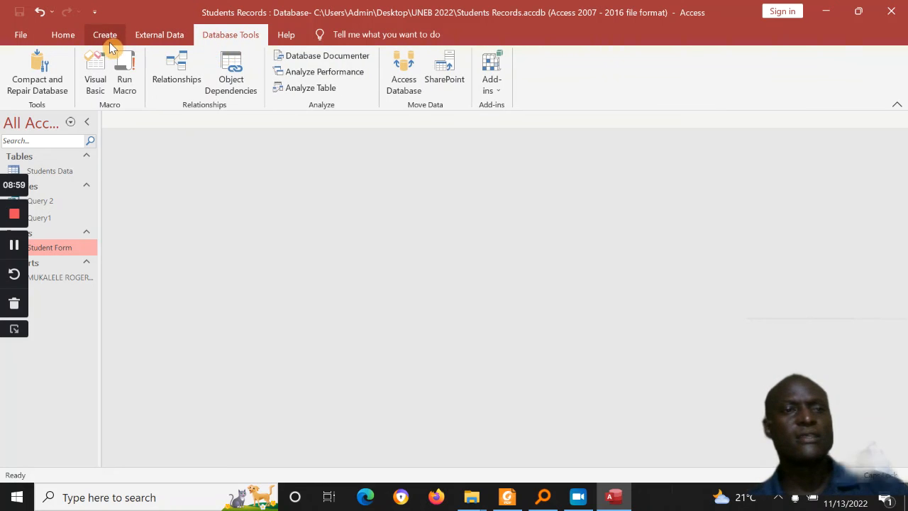
click(105, 34)
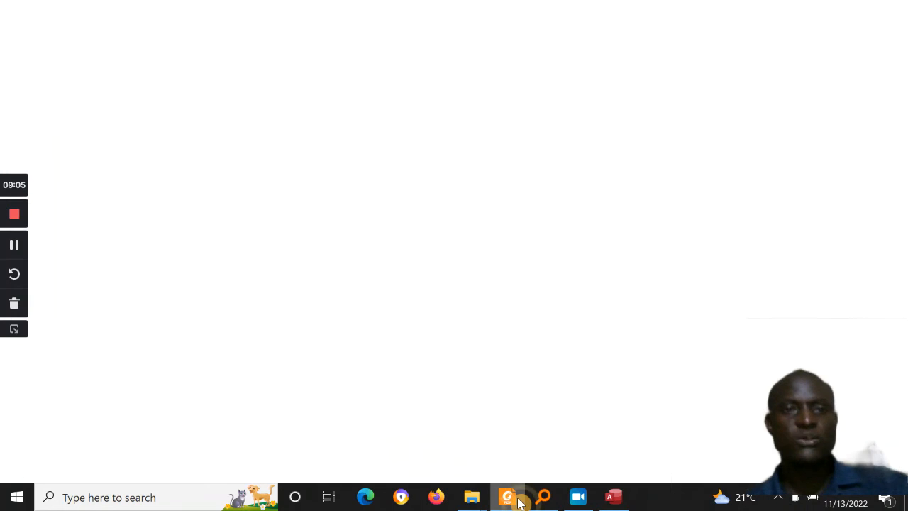
click(506, 496)
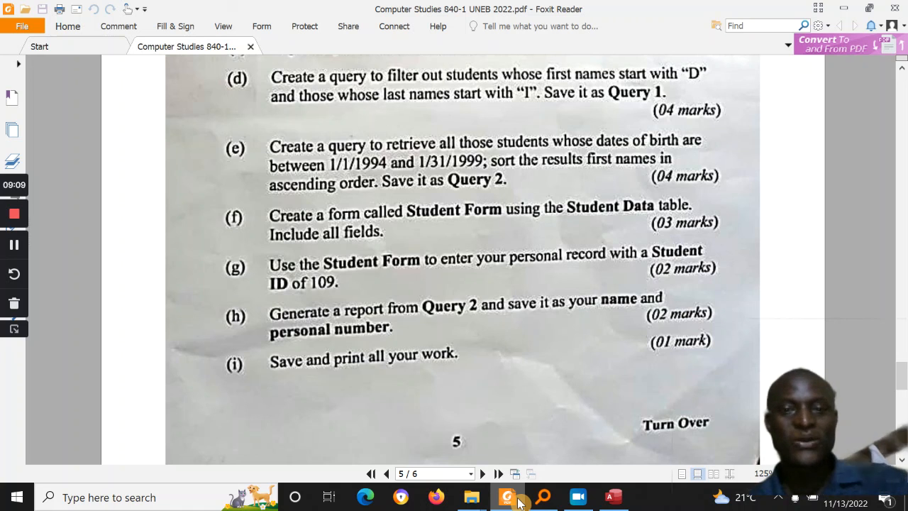
click(612, 497)
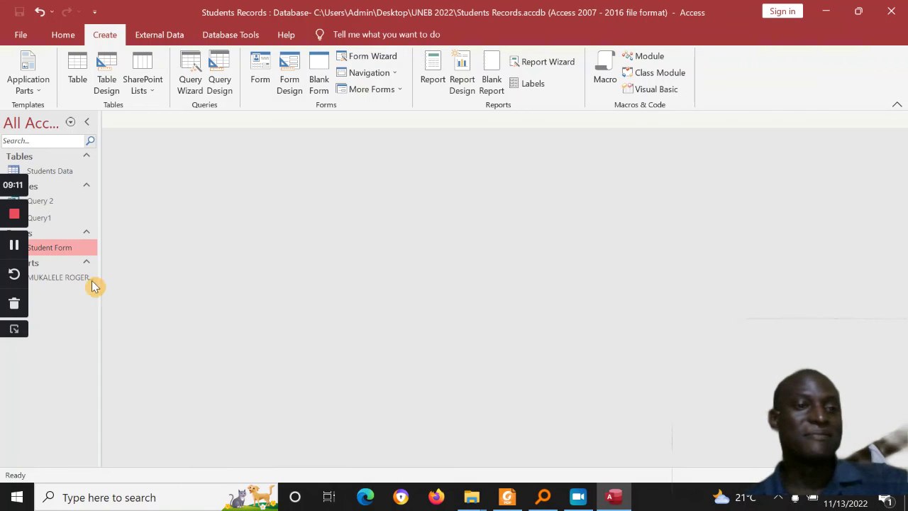